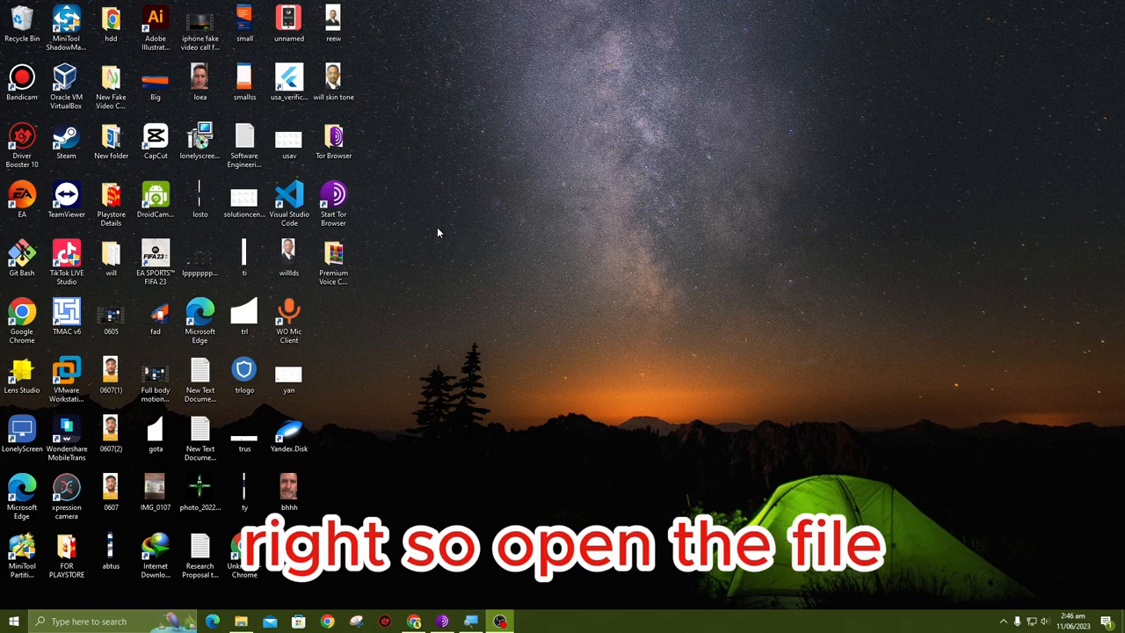
pyautogui.moveTo(373, 298)
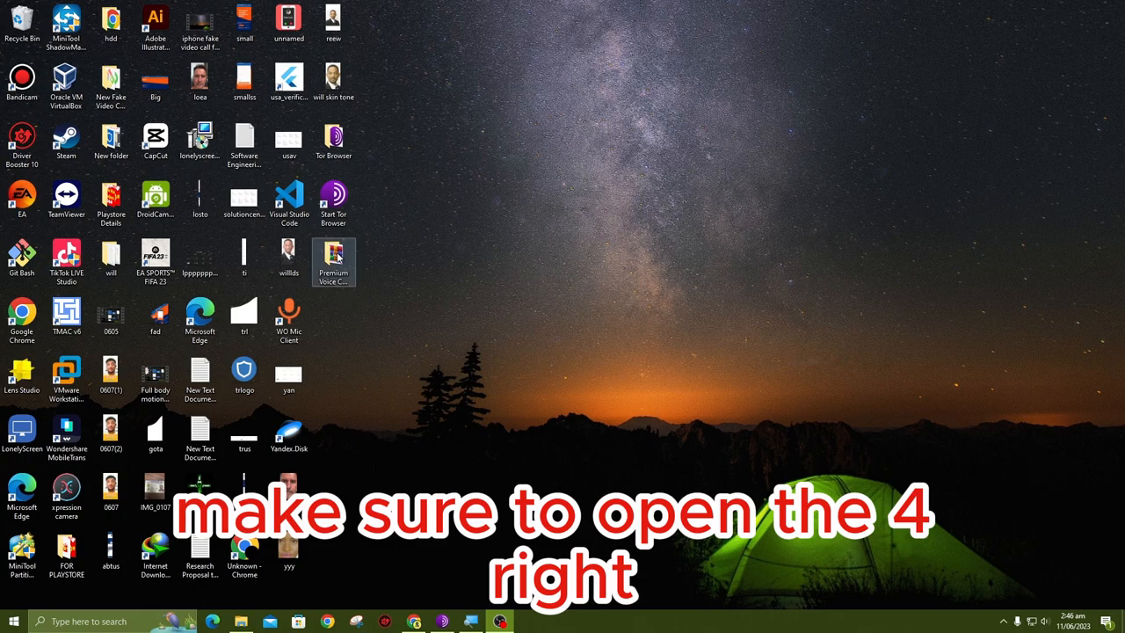
# Extract the Real Time Voice Changer .rar inside Premium Voice Changer, dismissing WinRAR's license reminder
pyautogui.doubleClick(333, 254)
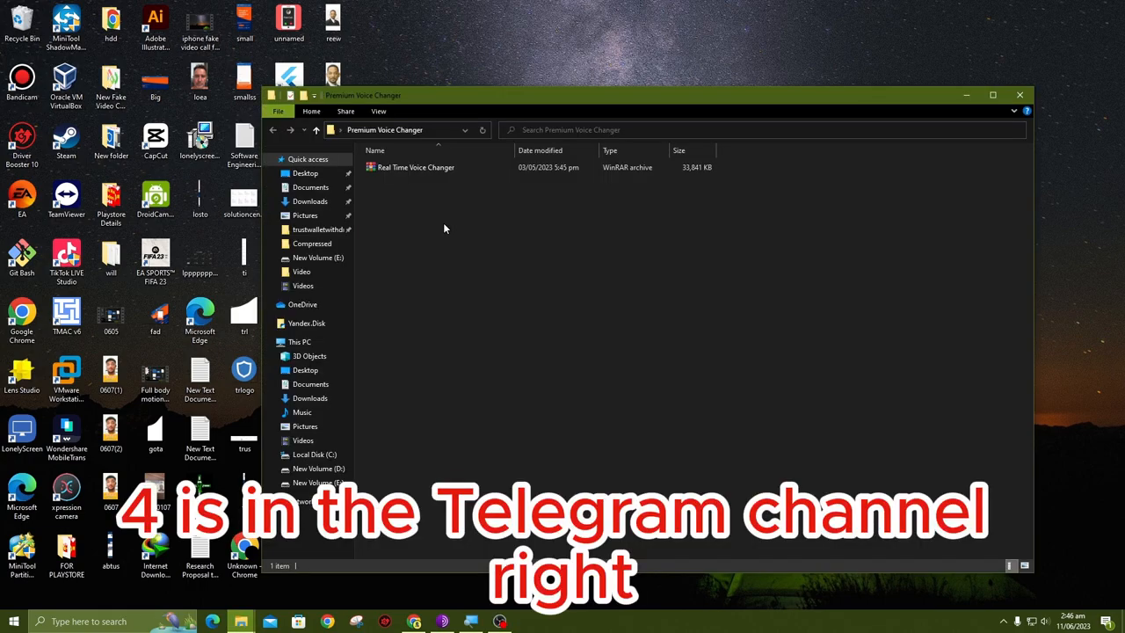
pyautogui.click(415, 167)
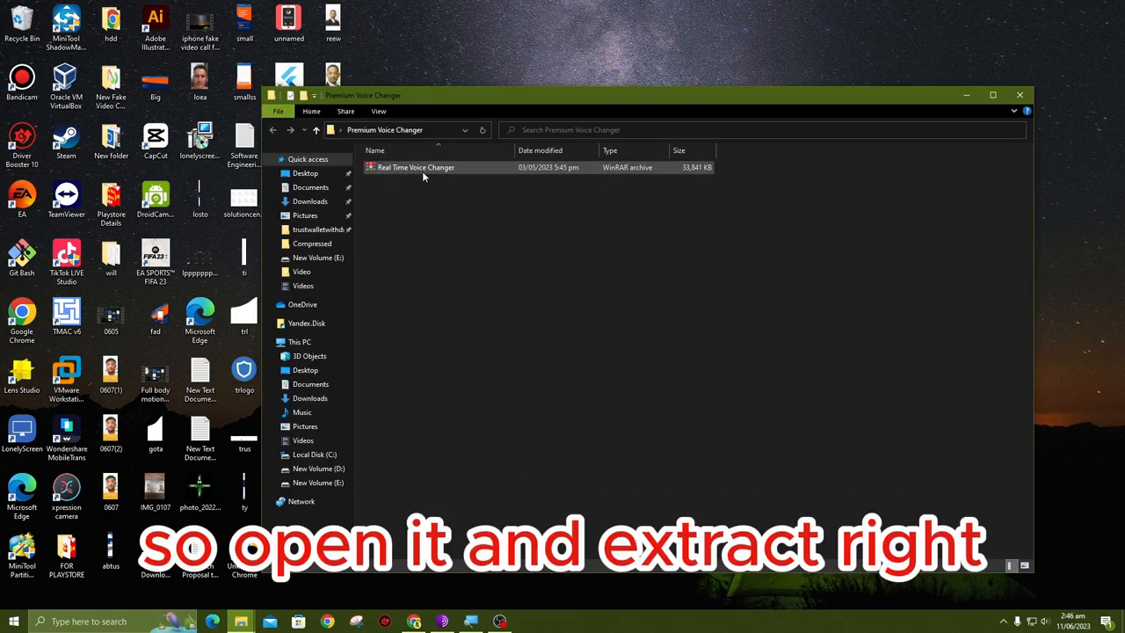
pyautogui.moveTo(418, 167)
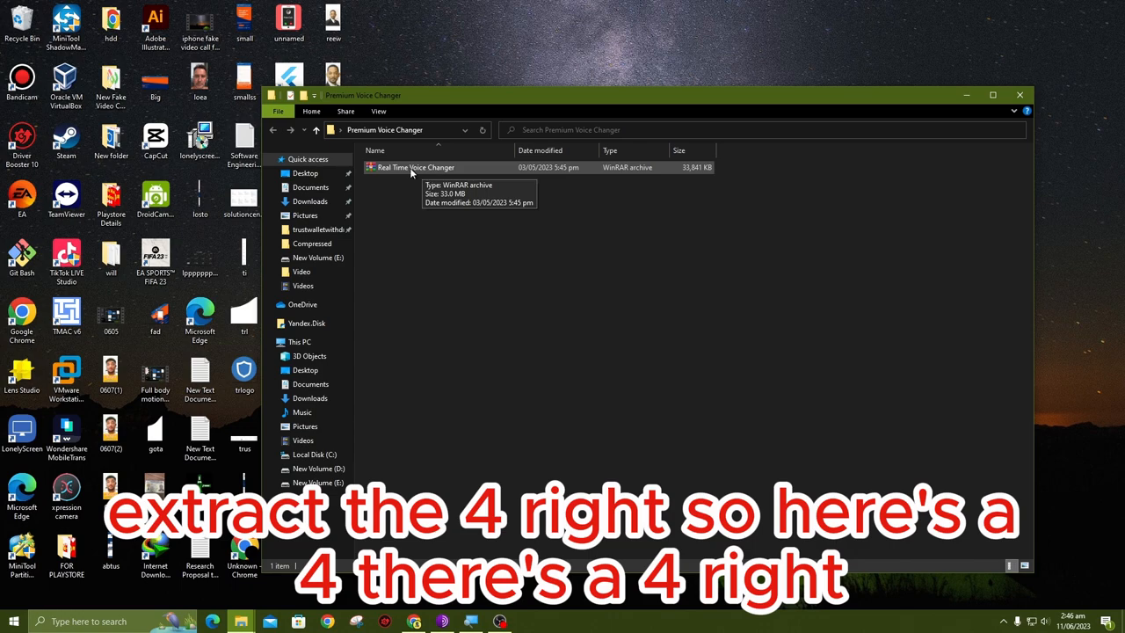
pyautogui.doubleClick(413, 167)
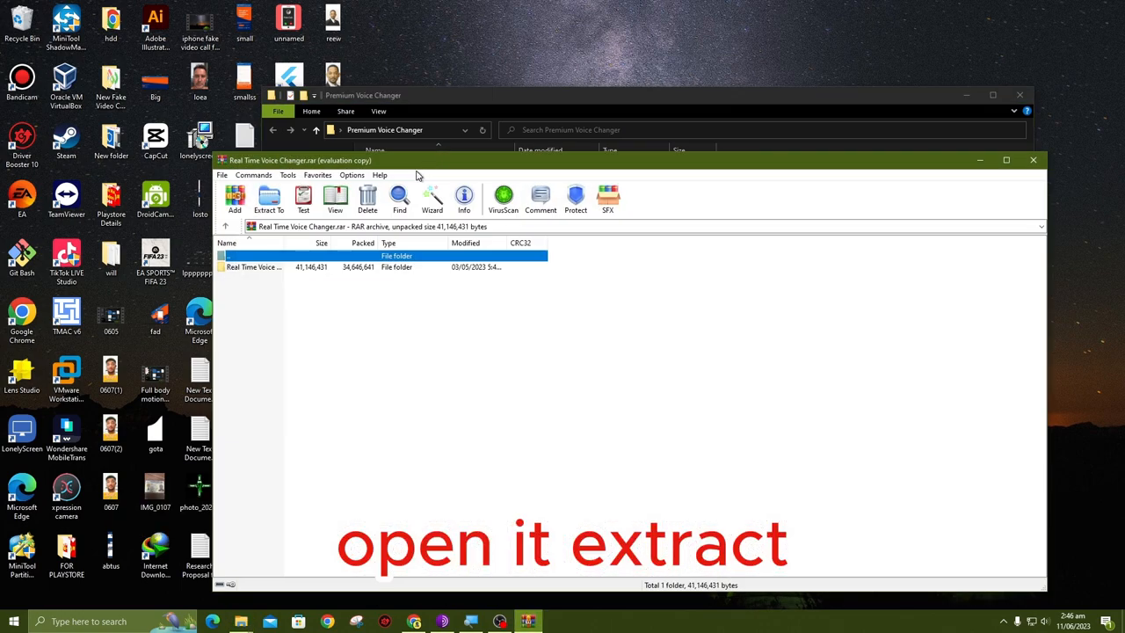
pyautogui.click(268, 199)
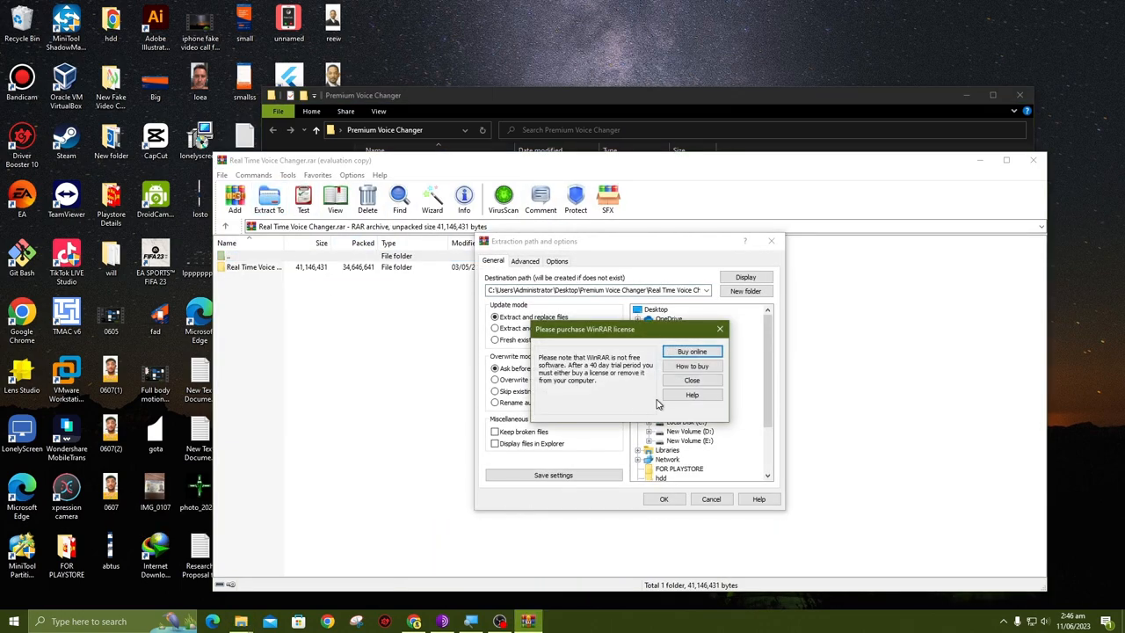
pyautogui.click(692, 379)
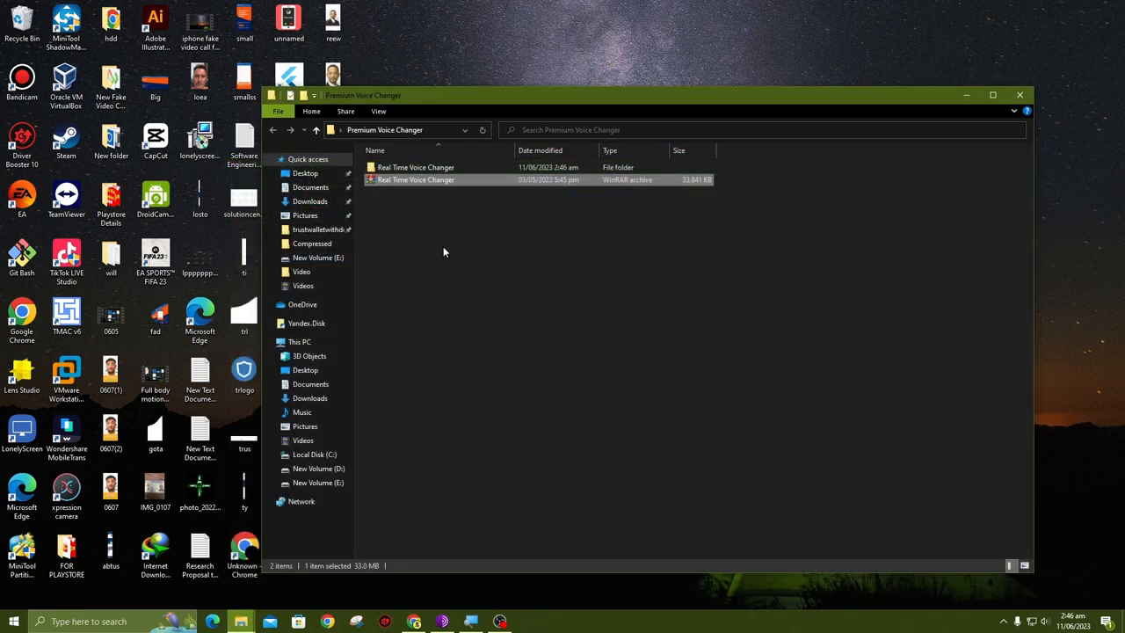
# Browse through both Real Time Voice Changer folders and Full Pack into Voice
pyautogui.doubleClick(416, 167)
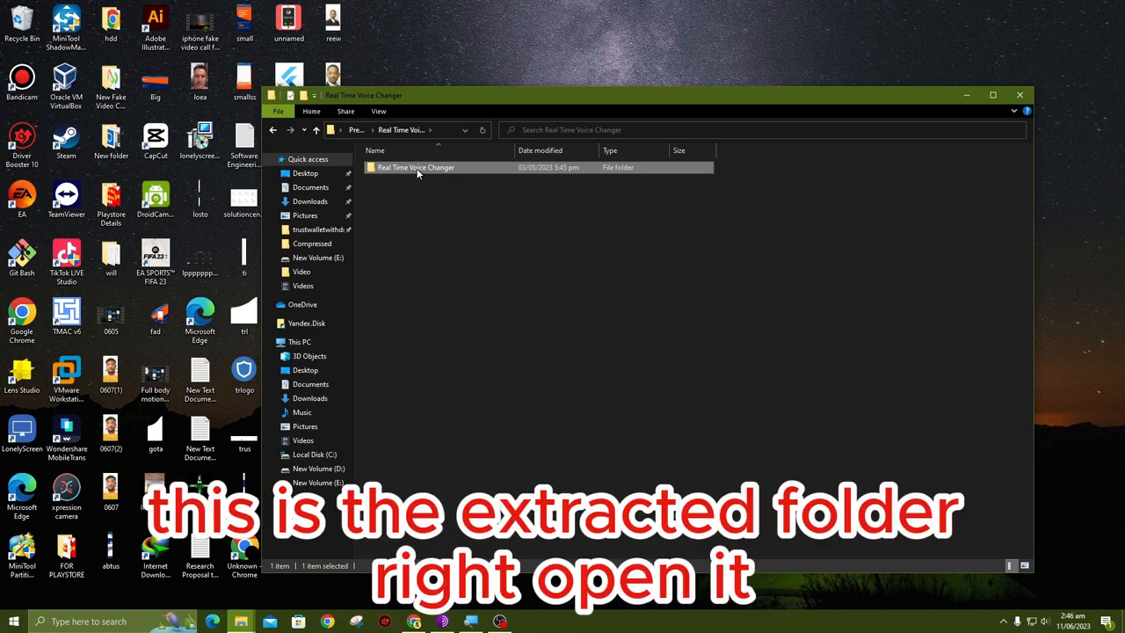
pyautogui.moveTo(415, 167)
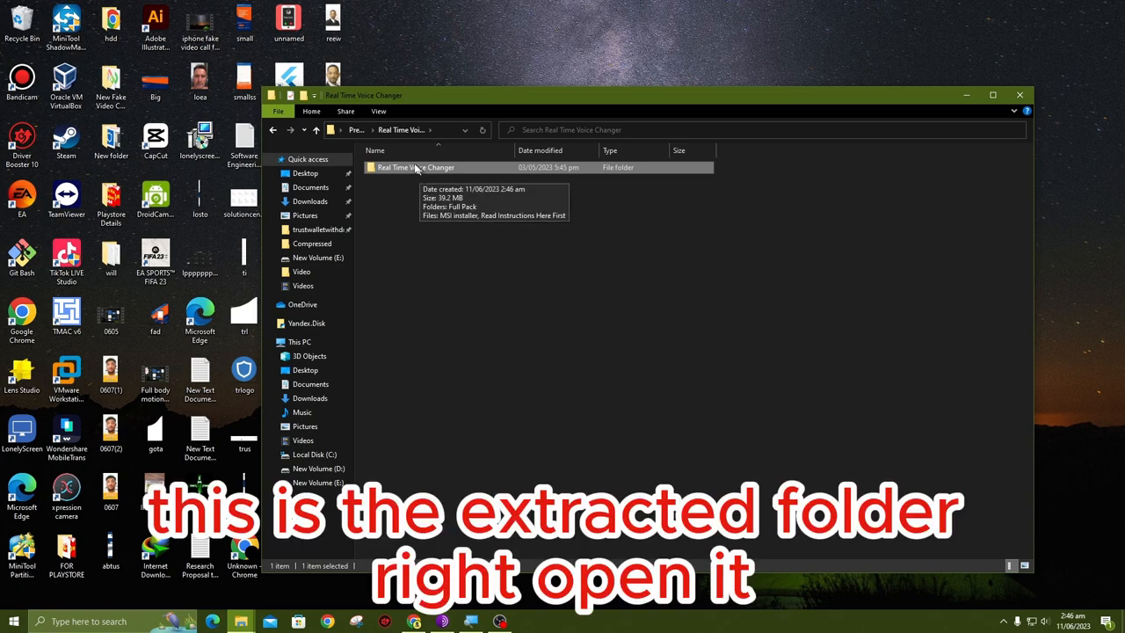
pyautogui.doubleClick(414, 167)
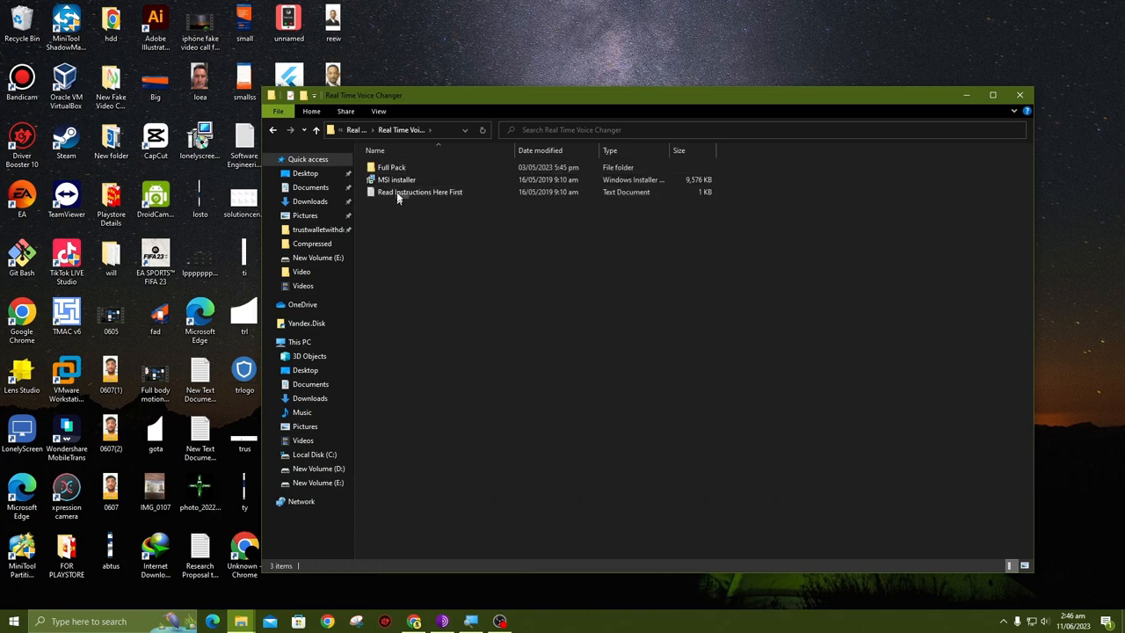
pyautogui.doubleClick(391, 167)
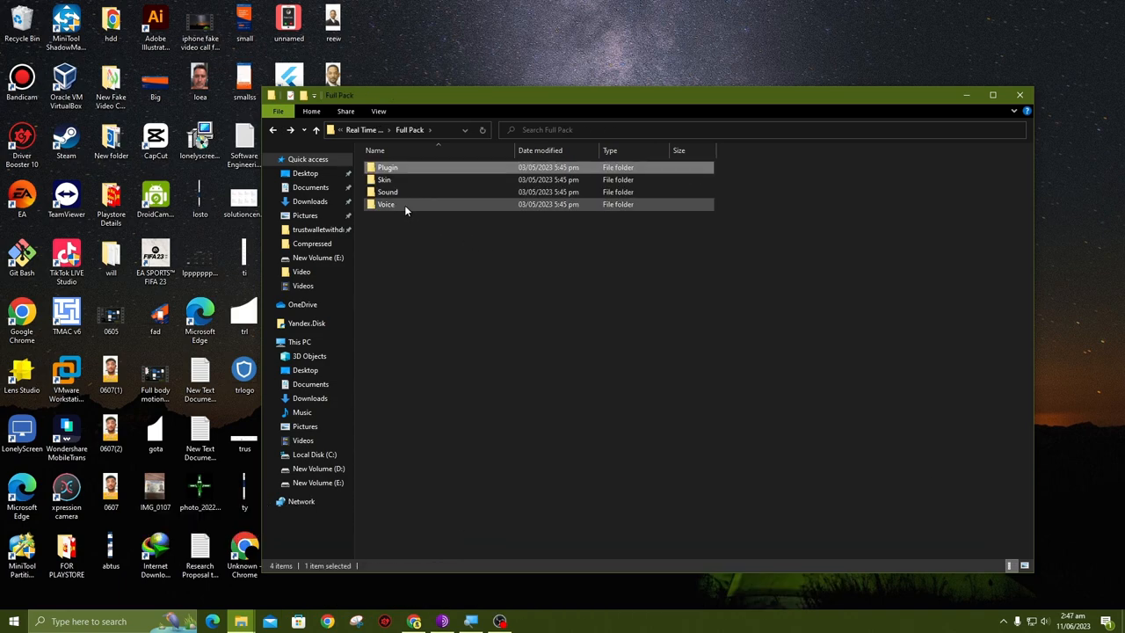
pyautogui.doubleClick(386, 204)
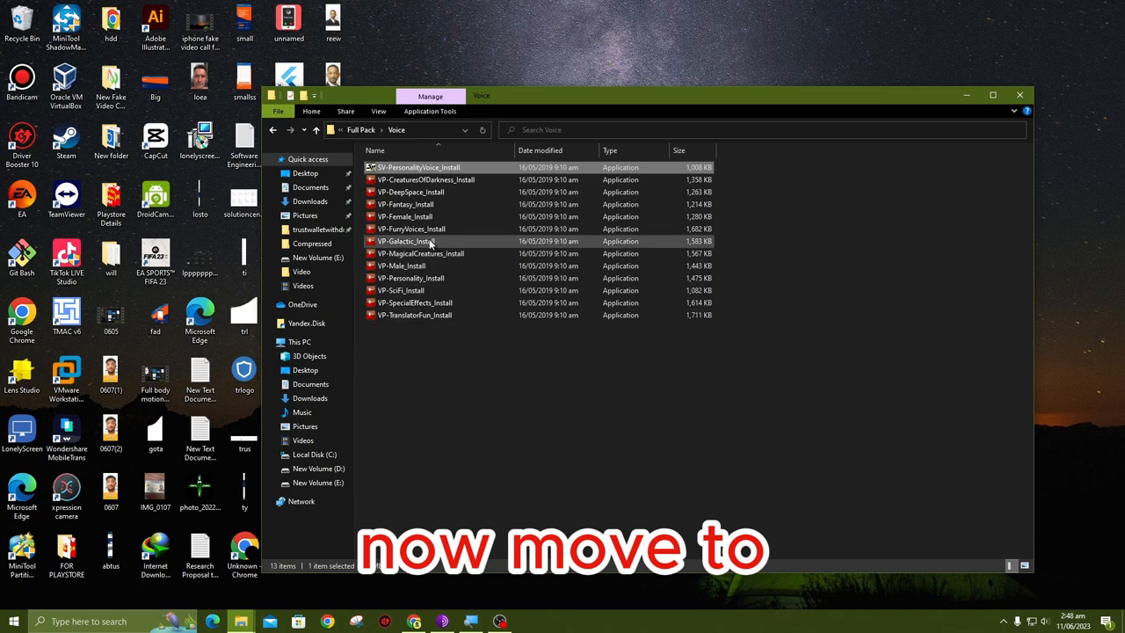
pyautogui.moveTo(410, 278)
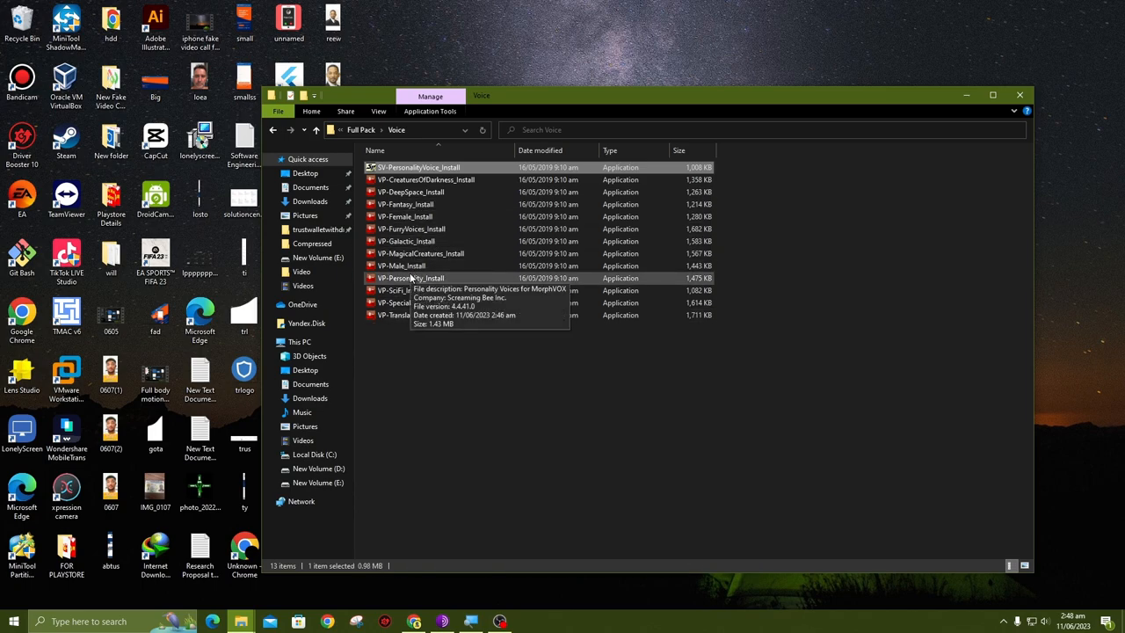
pyautogui.moveTo(405, 216)
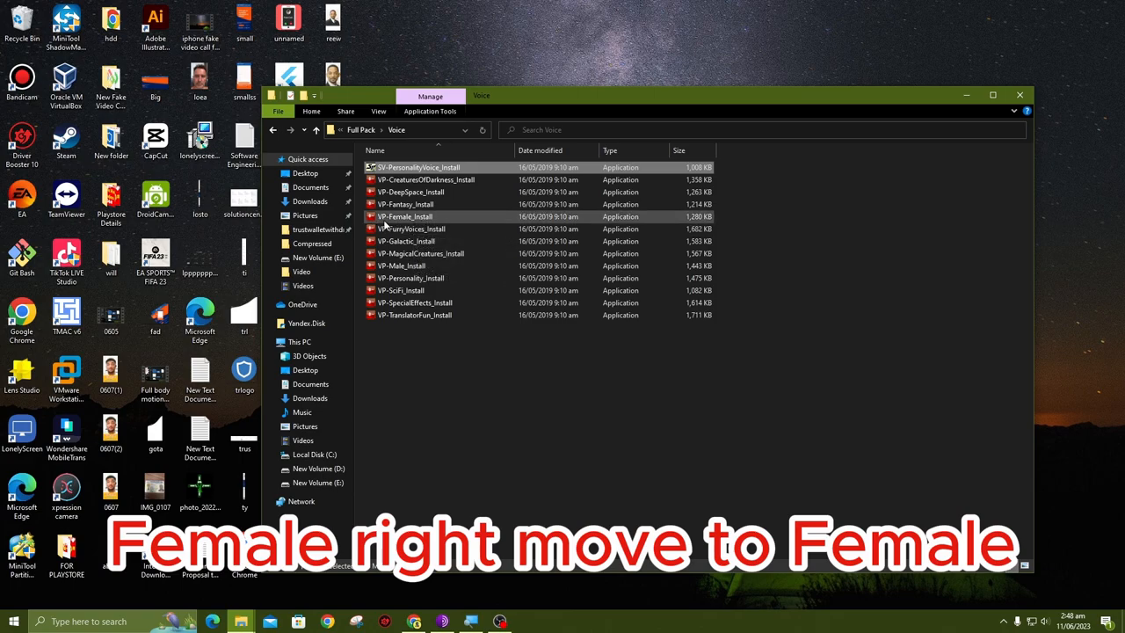
pyautogui.moveTo(405, 216)
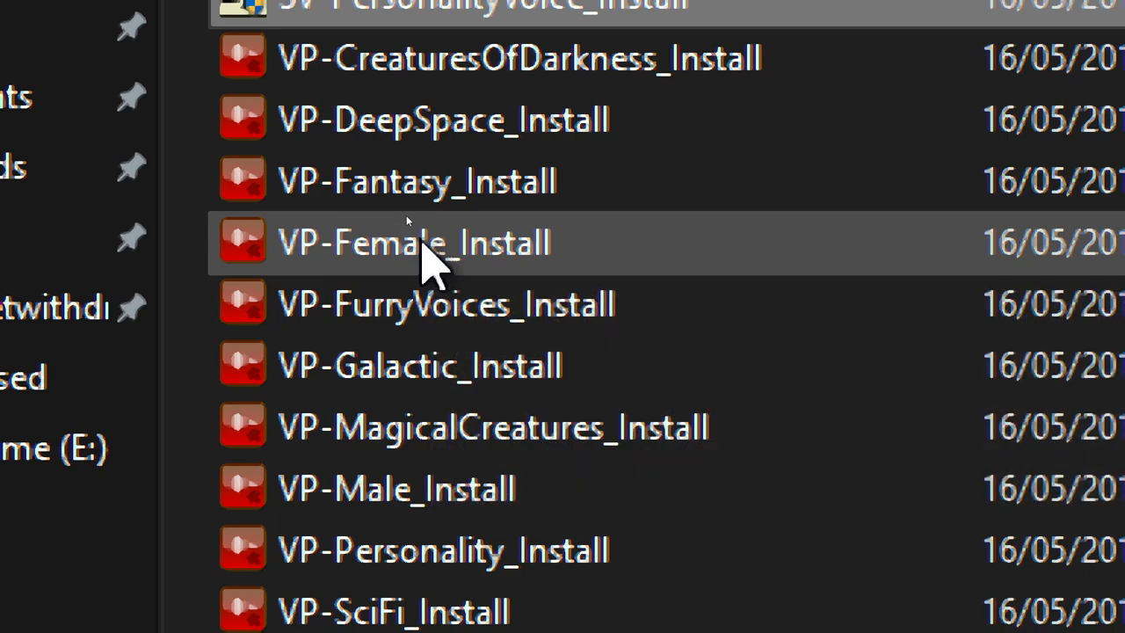
# Run VP-Female_Install, accept 'I agree', install Female Voices, and close the installer
pyautogui.doubleClick(412, 243)
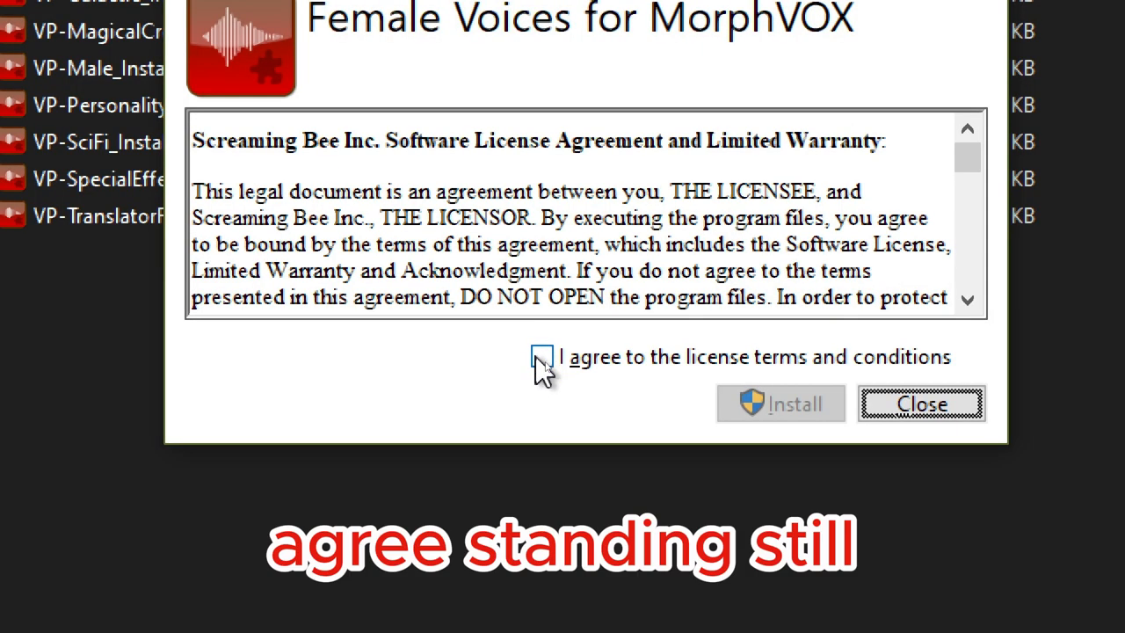
pyautogui.click(542, 357)
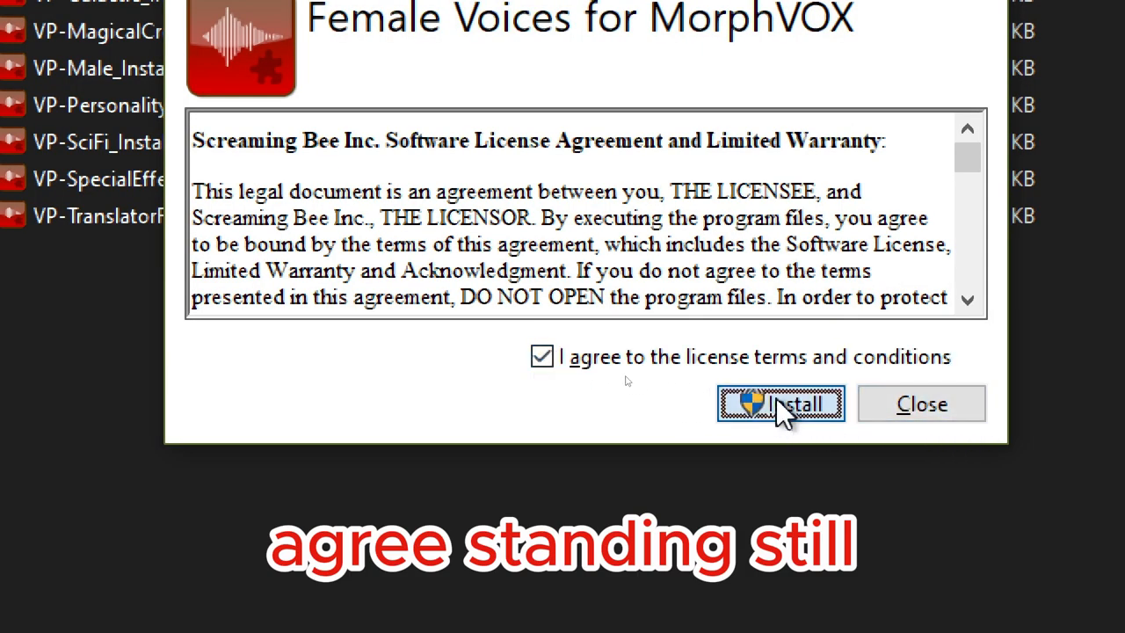
pyautogui.click(780, 403)
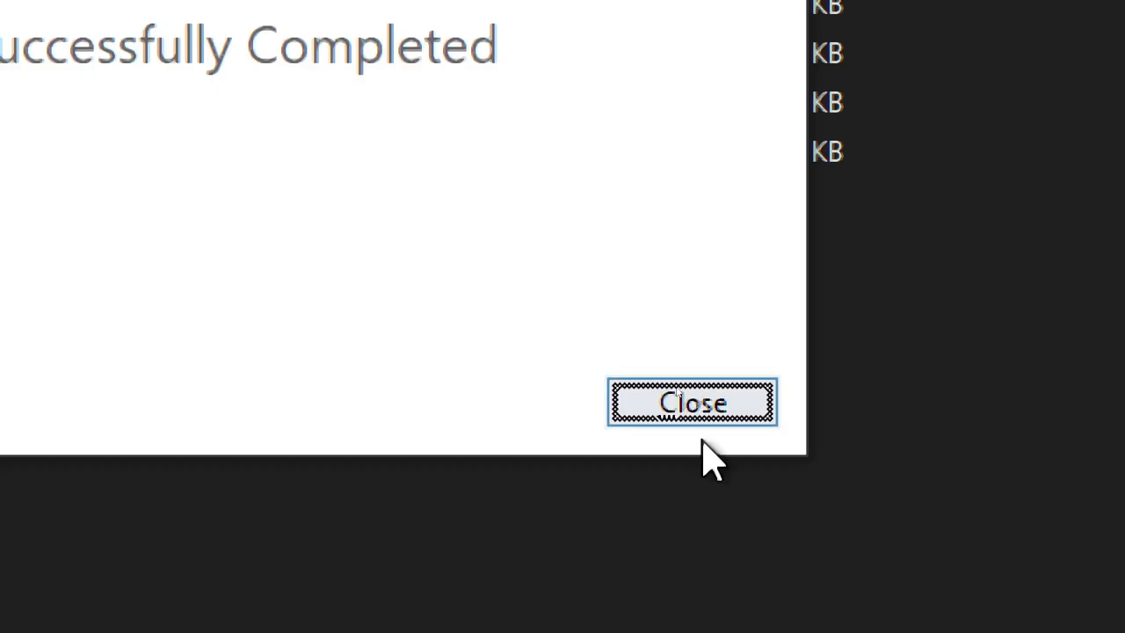
pyautogui.click(692, 402)
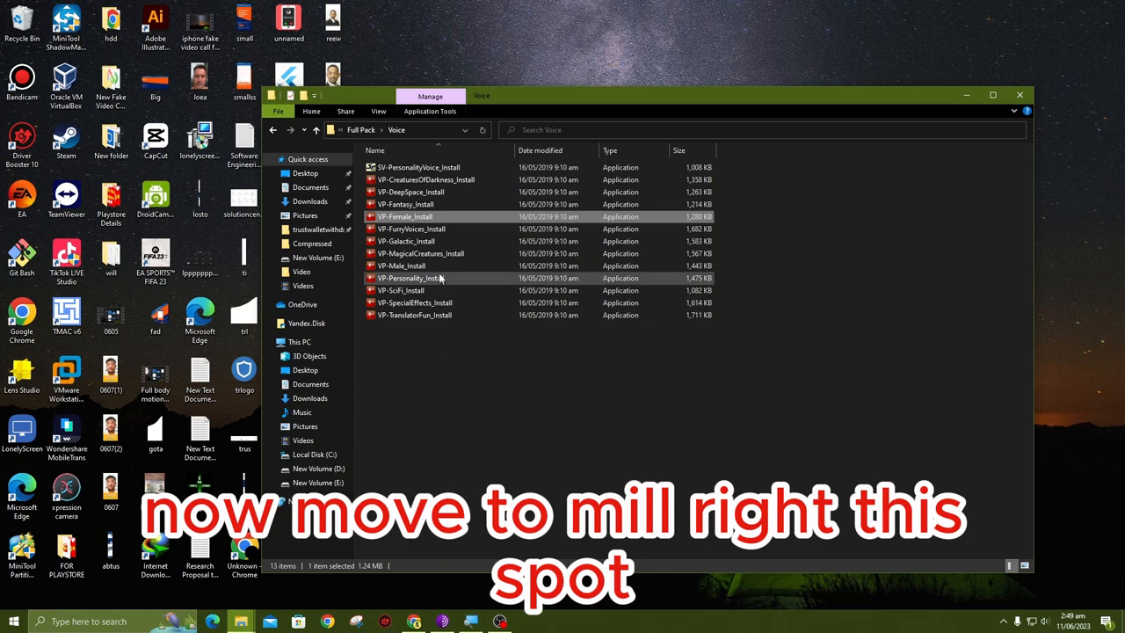
pyautogui.moveTo(422, 266)
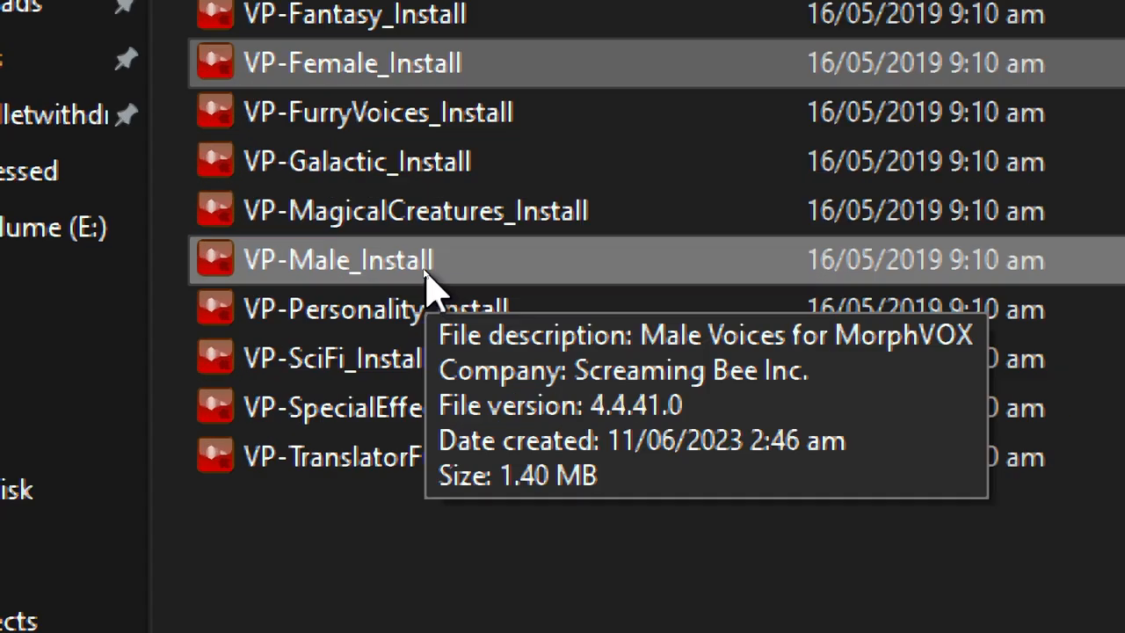
# Run VP-Male_Install, accept the license, install Male Voices, and close the installer
pyautogui.doubleClick(337, 259)
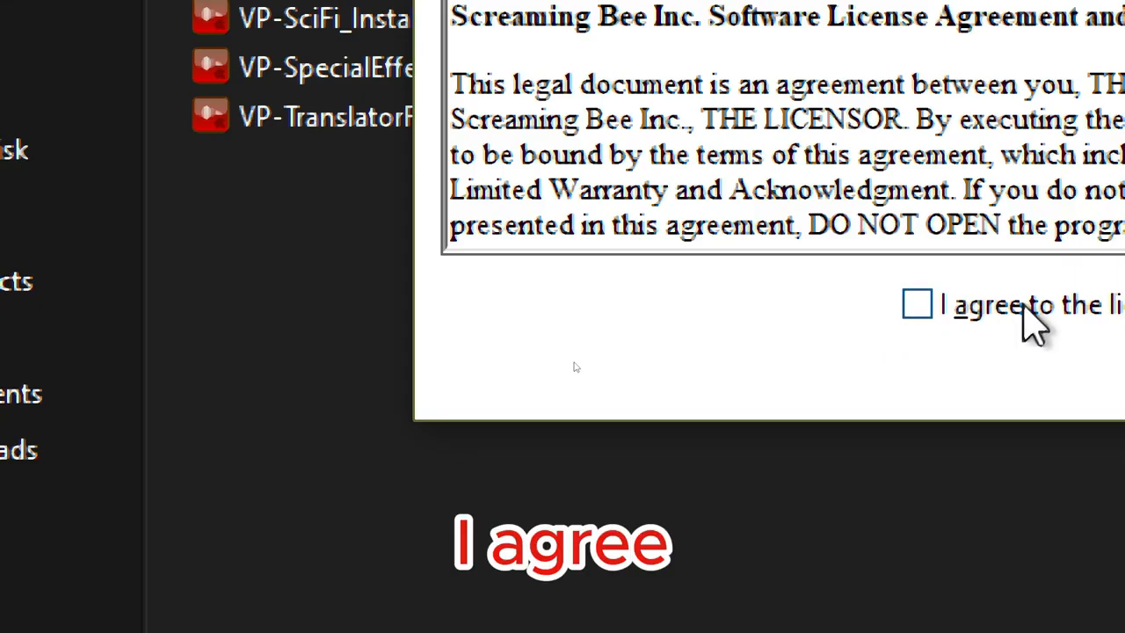
pyautogui.click(917, 303)
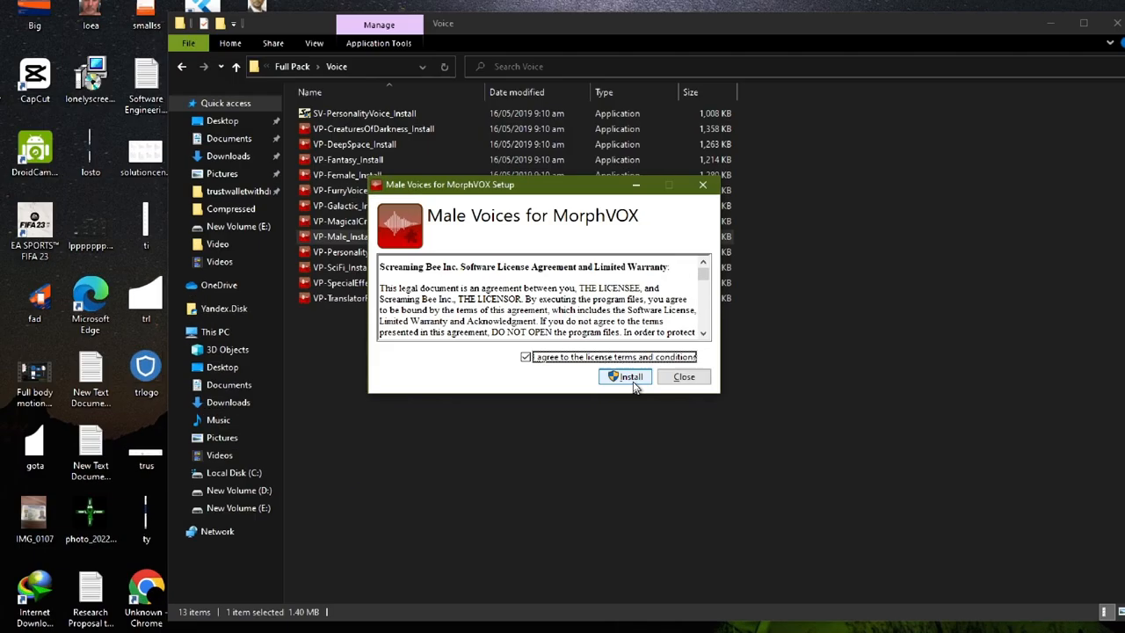
pyautogui.click(627, 376)
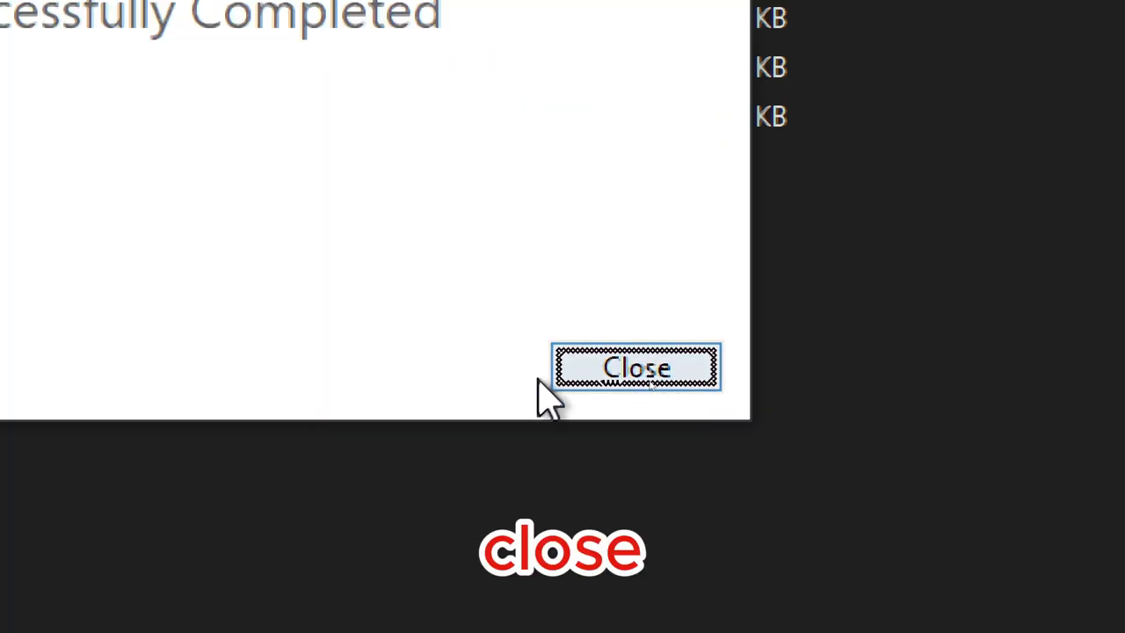
pyautogui.click(635, 366)
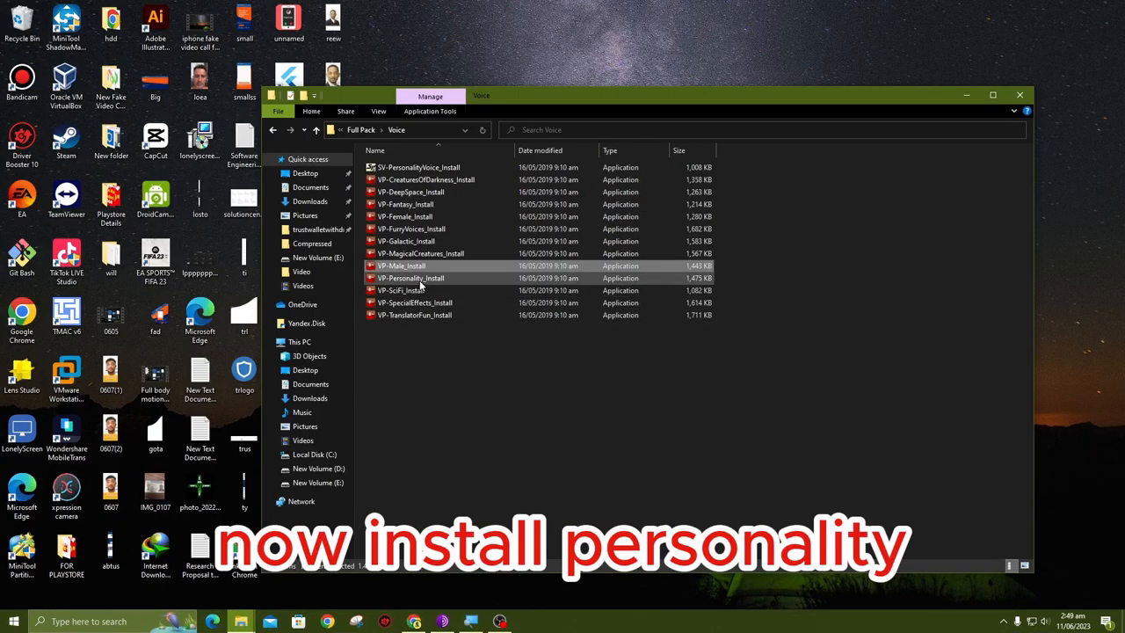
# Run VP-Personality_Install, accept 'I agree', install Personality Voices, and close it
pyautogui.click(411, 278)
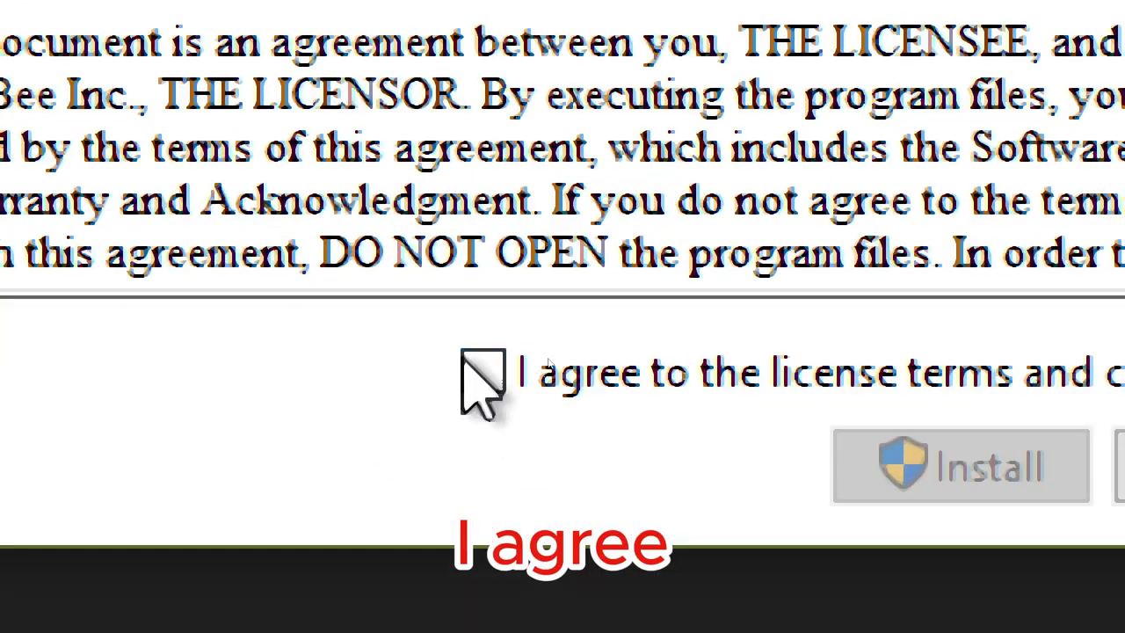
pyautogui.click(482, 370)
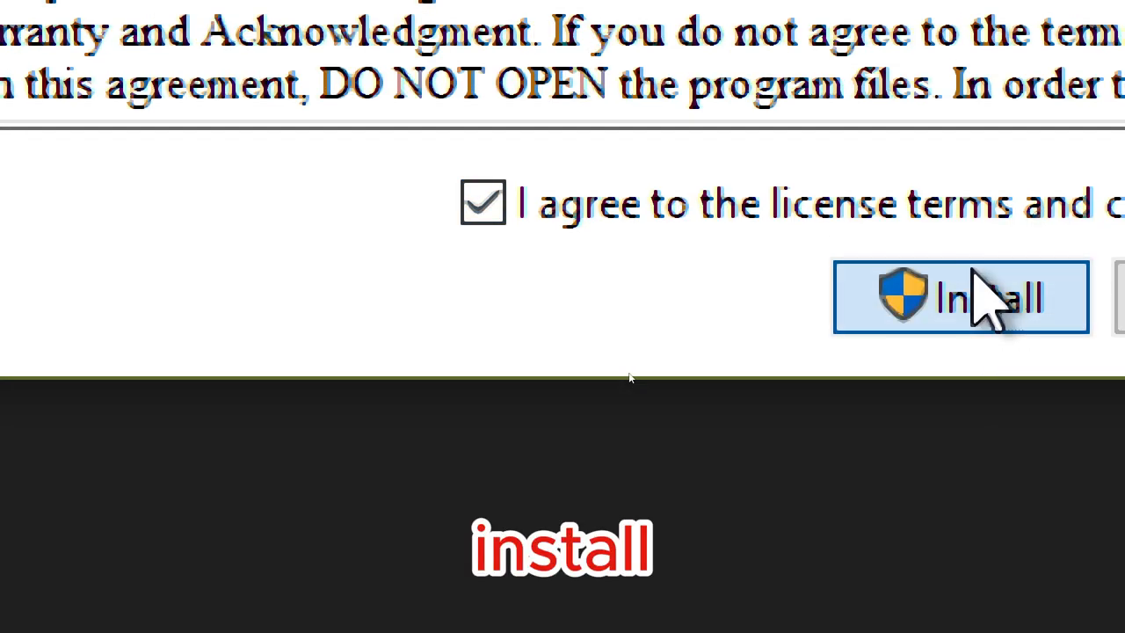
pyautogui.click(960, 297)
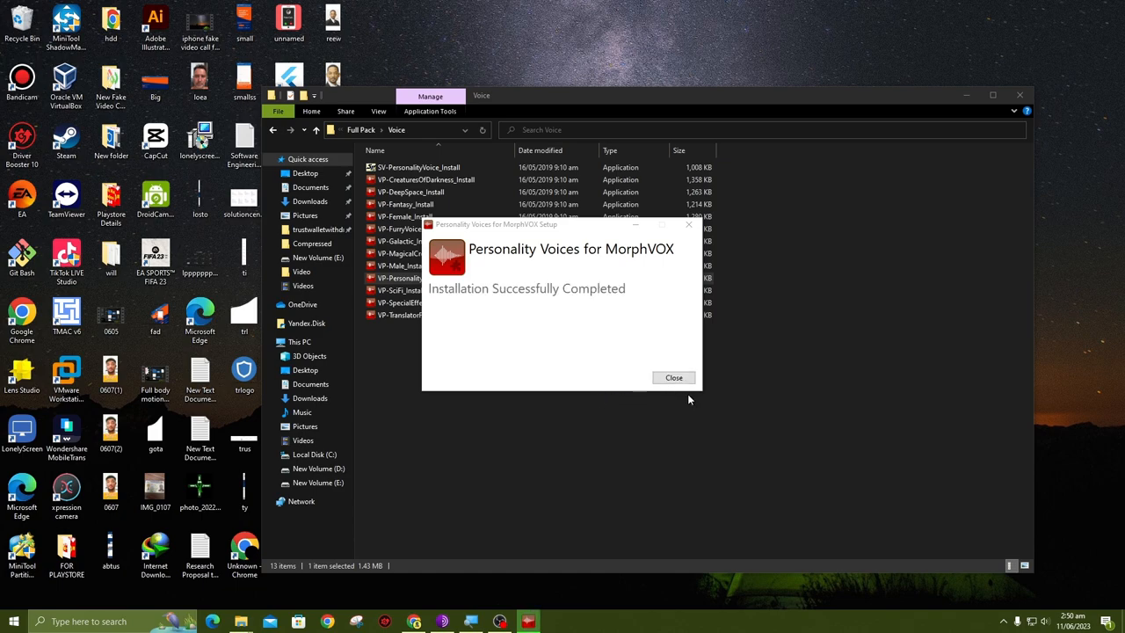
pyautogui.click(673, 377)
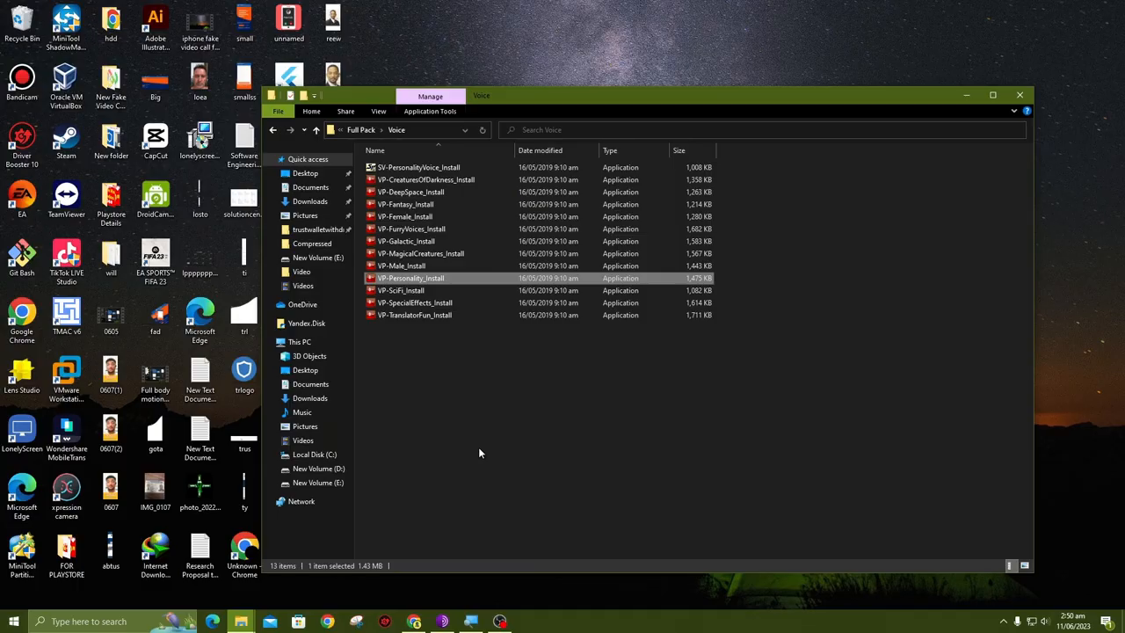
pyautogui.moveTo(458, 398)
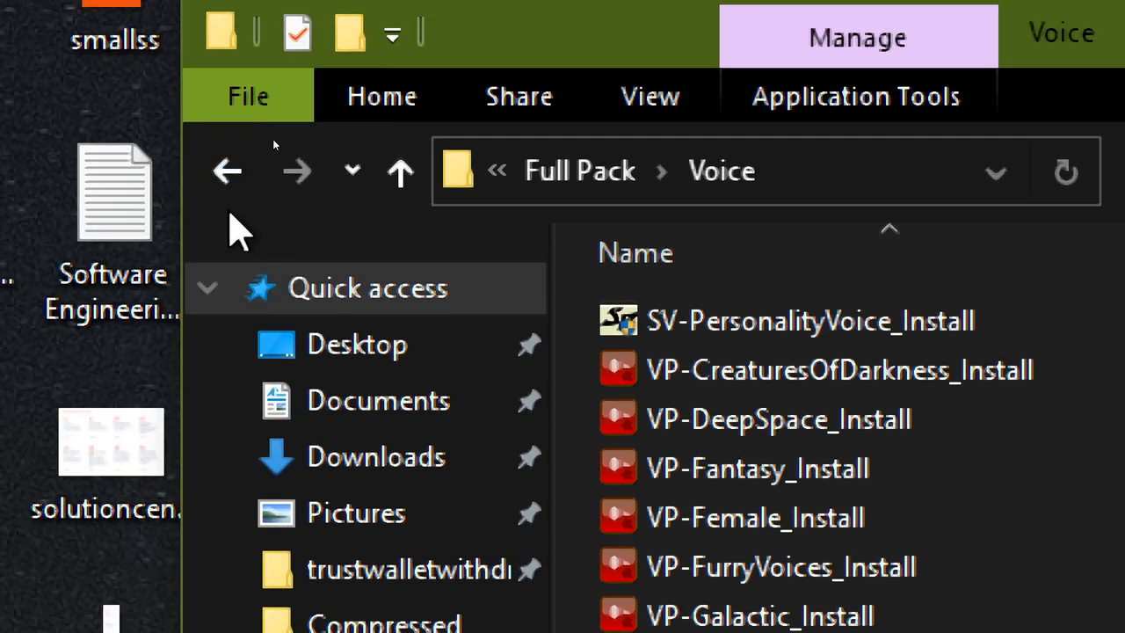
# Go back to the Real Time Voice Changer folder holding Full Pack and the MSI
pyautogui.click(226, 171)
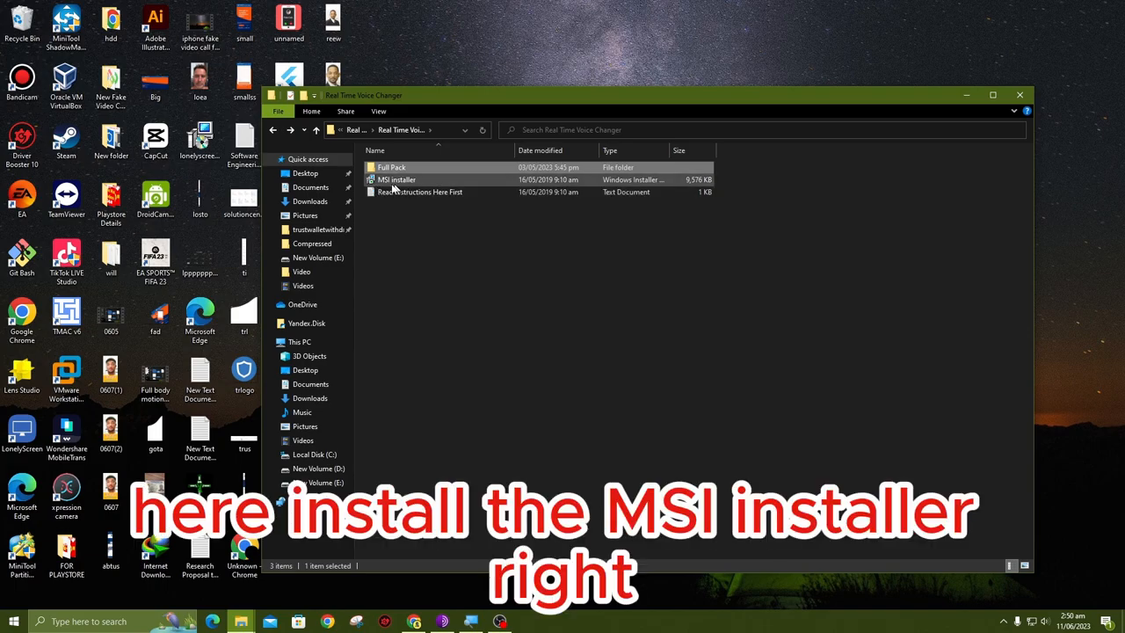
pyautogui.moveTo(395, 179)
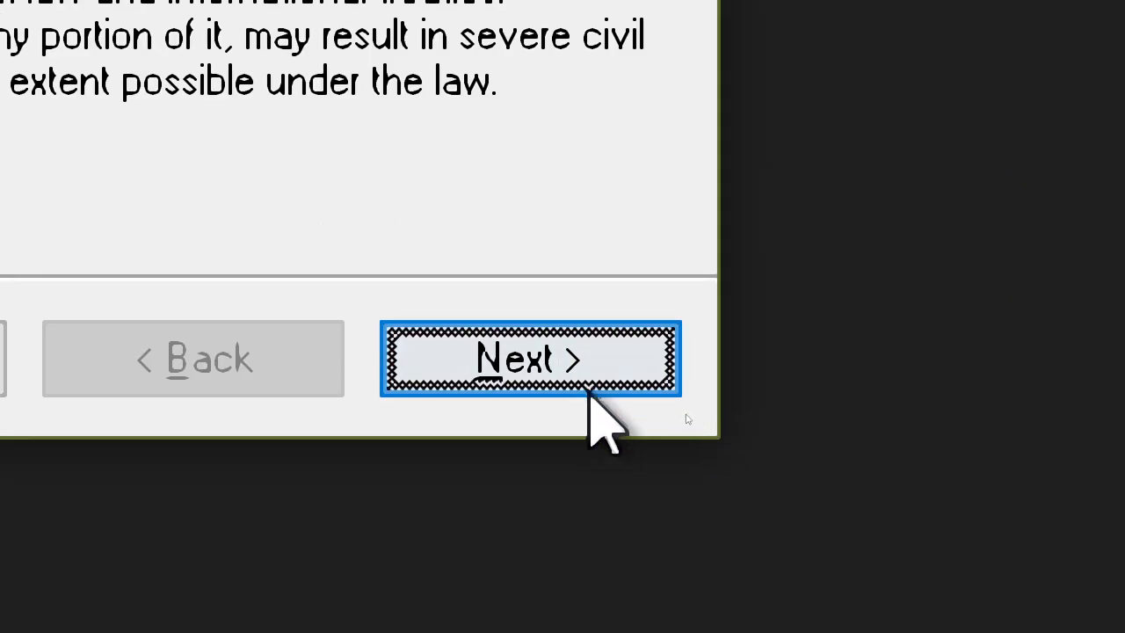
# Accept 'I Agree' in MorphVOX Pro setup and advance to Select Installation Folder
pyautogui.click(528, 357)
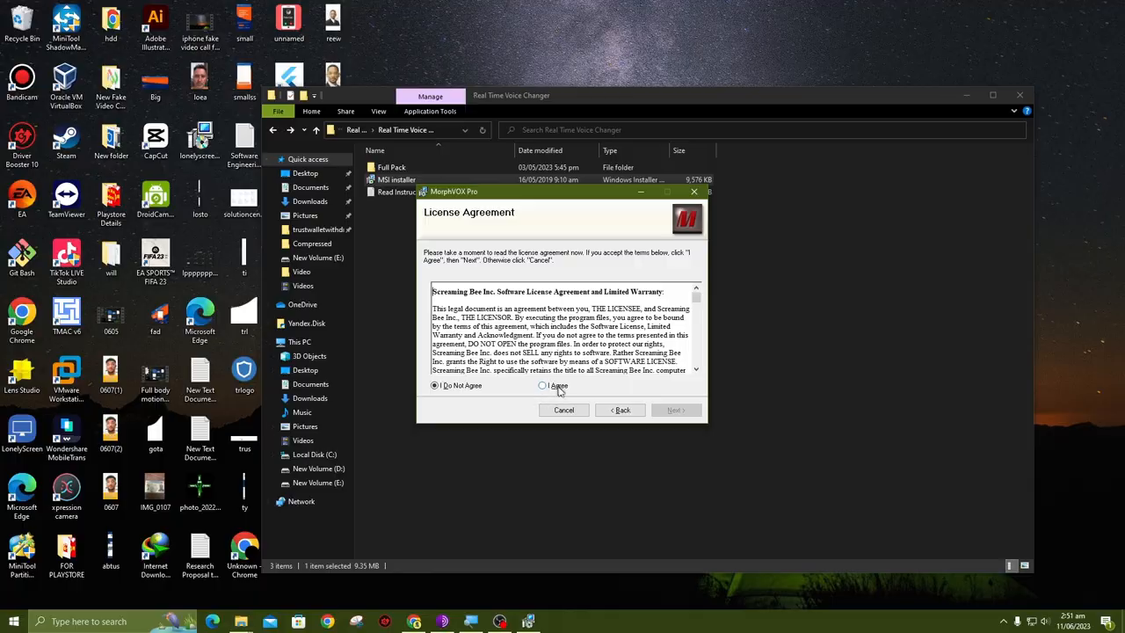
pyautogui.click(542, 386)
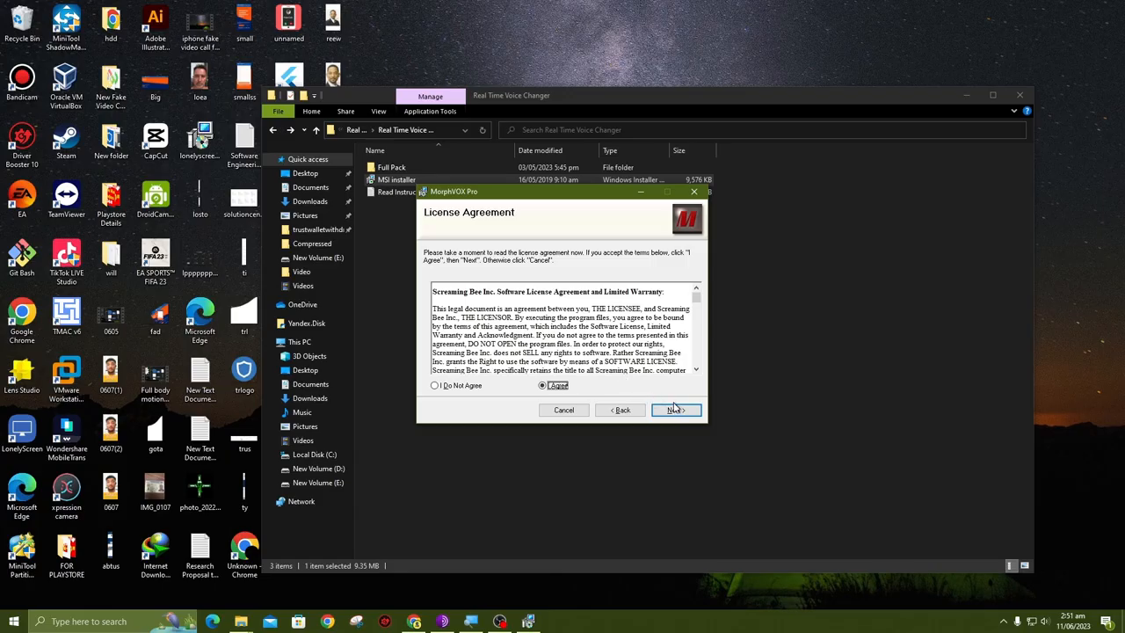
pyautogui.click(674, 409)
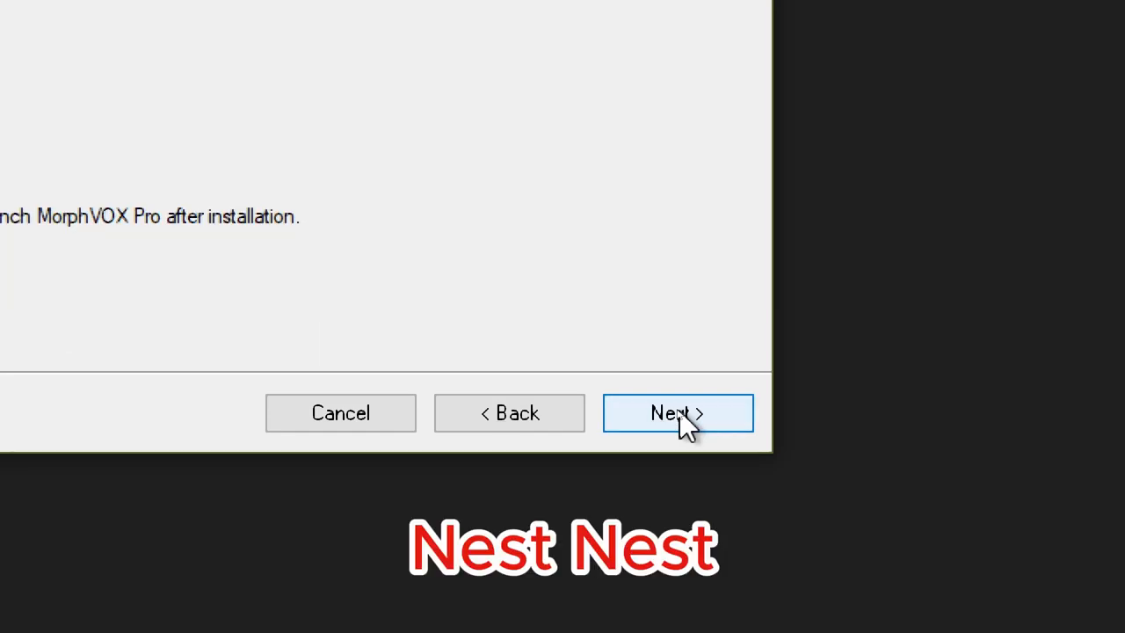
pyautogui.click(677, 413)
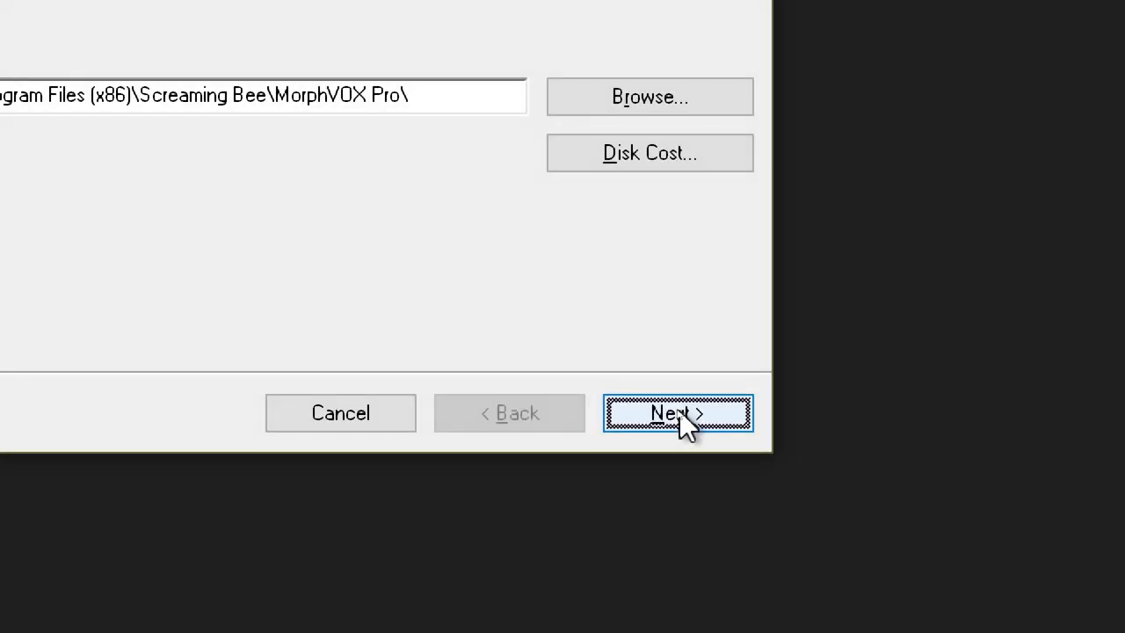
pyautogui.moveTo(314, 236)
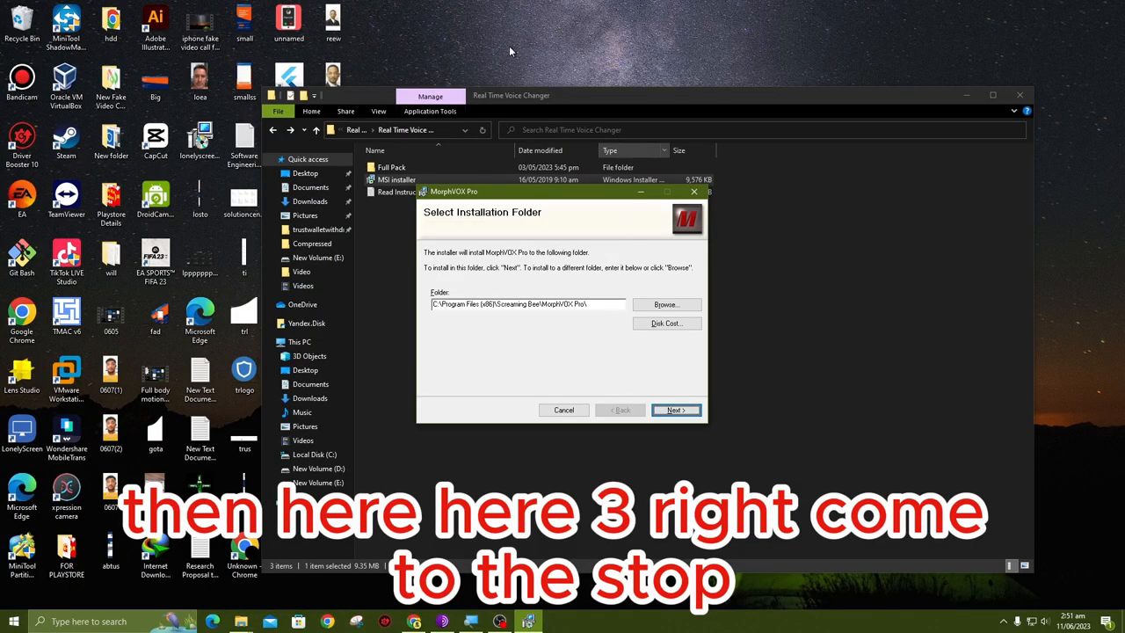
# Create a new desktop folder and rename it 'voice changer'
pyautogui.rightClick(509, 50)
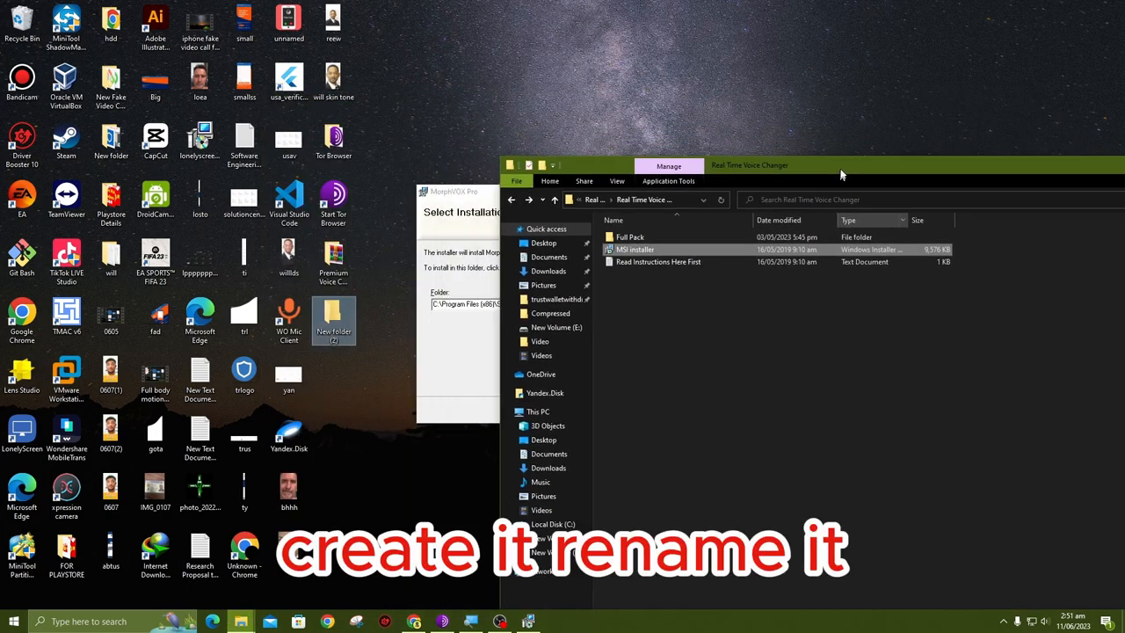
pyautogui.rightClick(334, 321)
pyautogui.write('voice changer')
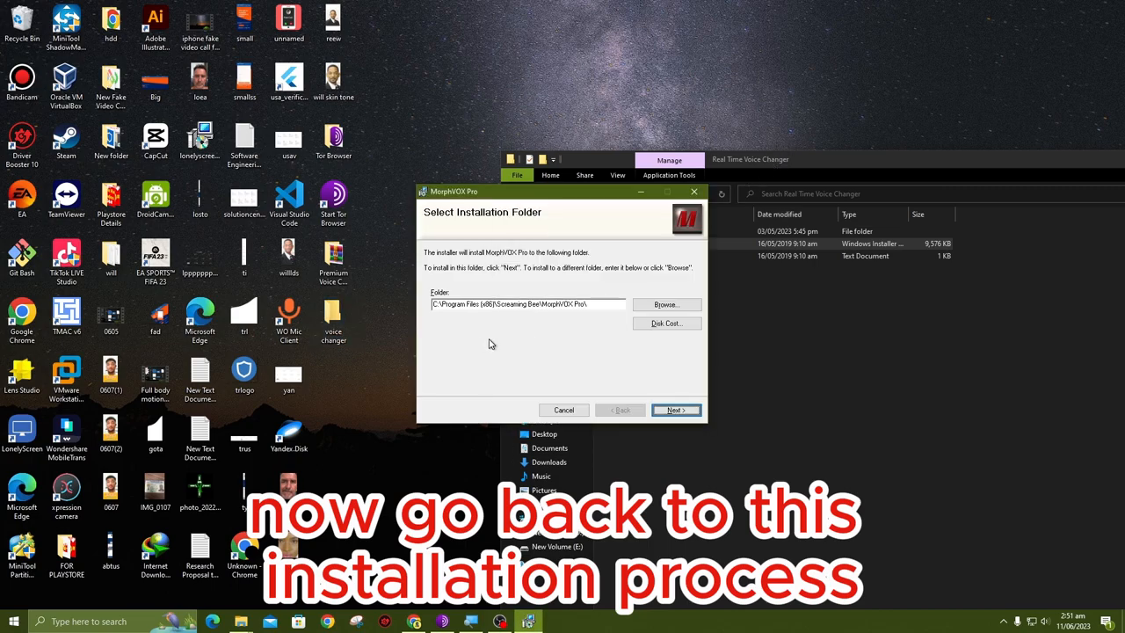
pyautogui.moveTo(649, 344)
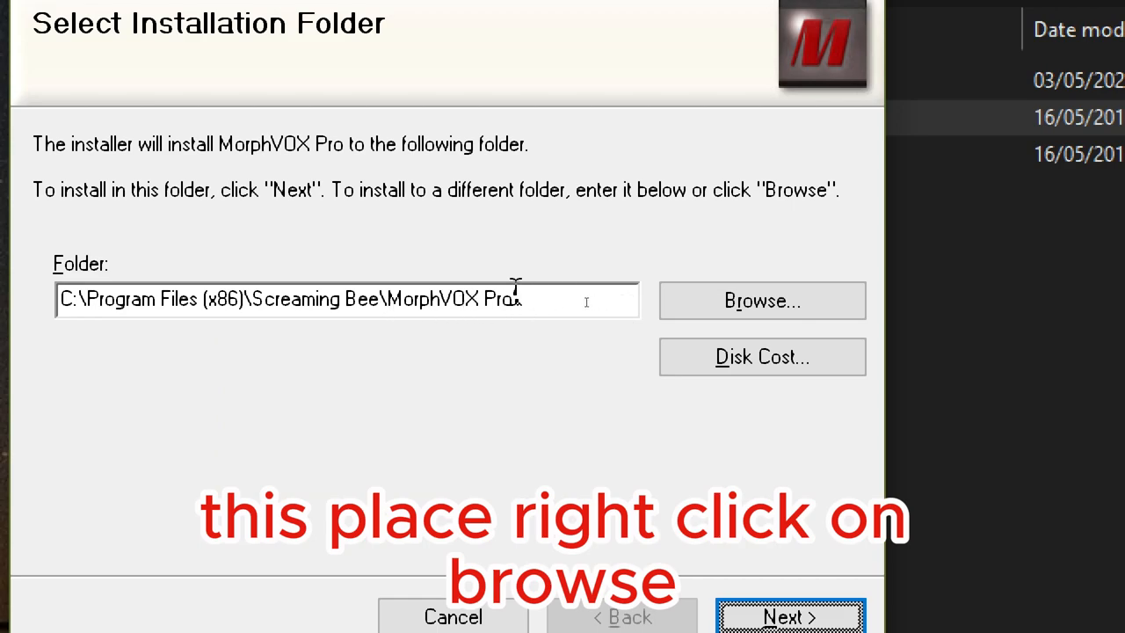
# Browse to C:\Users\<user>\Desktop\voice changer and confirm it as the install folder
pyautogui.click(761, 299)
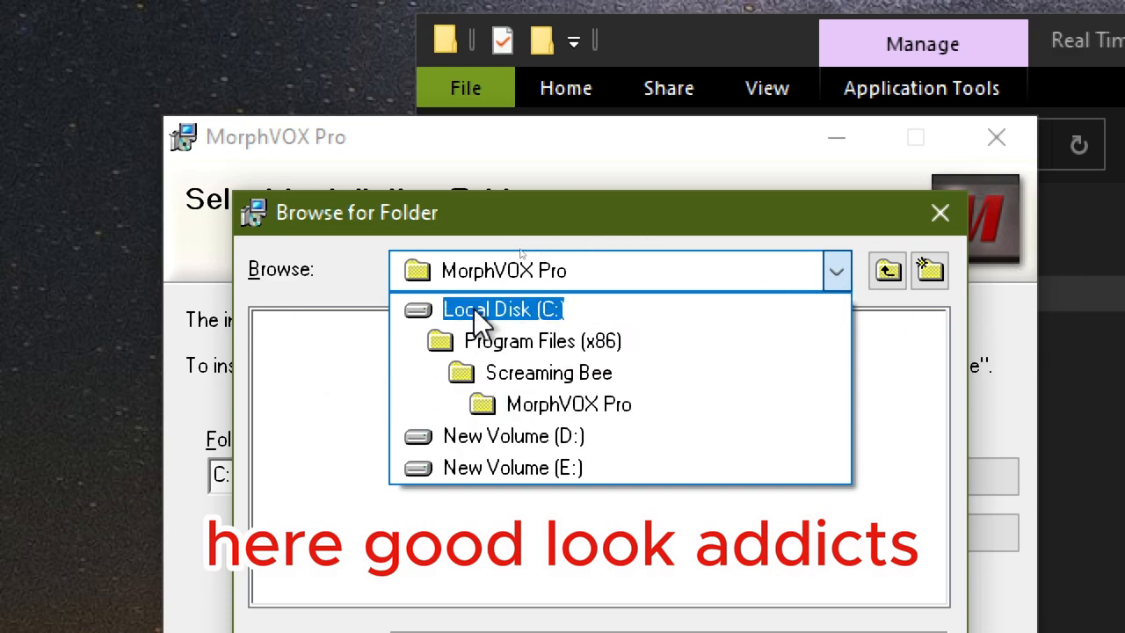
pyautogui.click(502, 308)
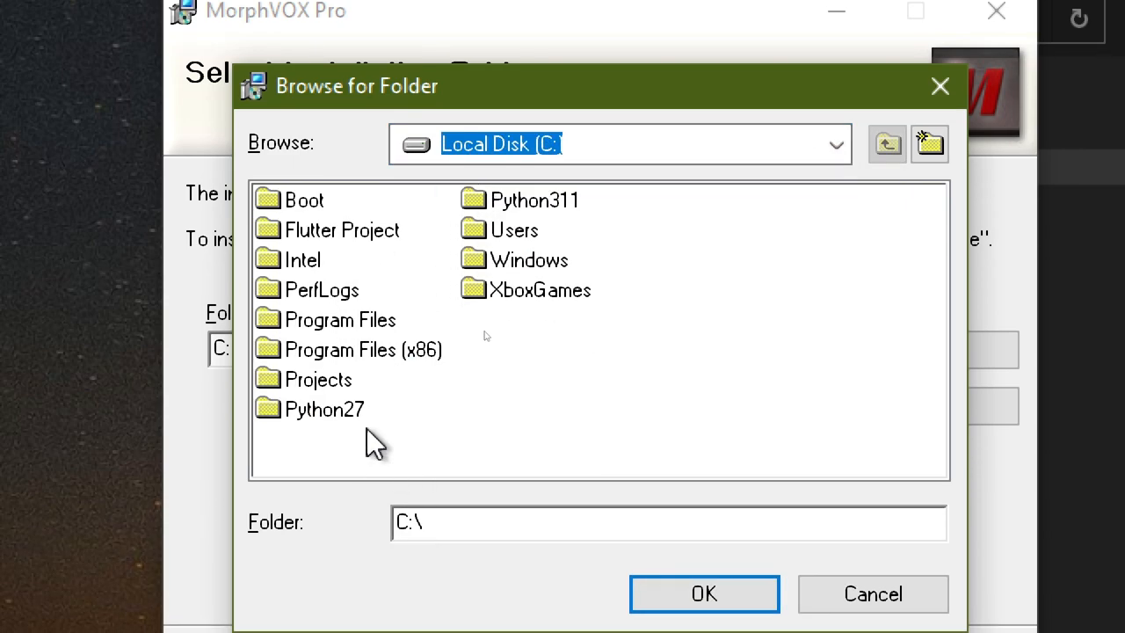
pyautogui.doubleClick(513, 230)
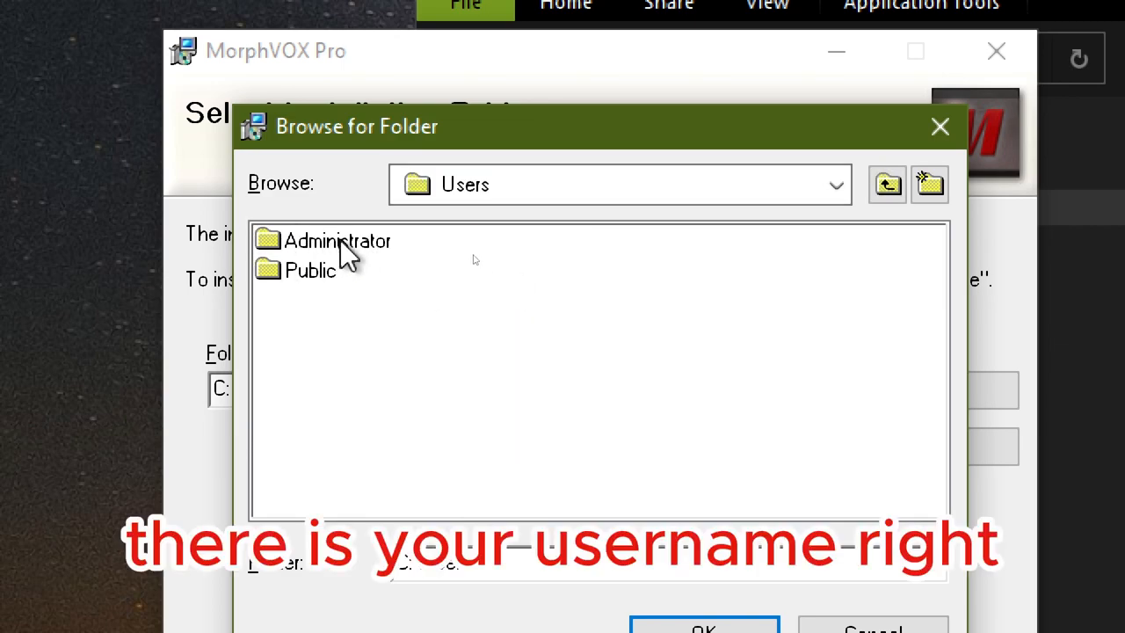
pyautogui.click(337, 241)
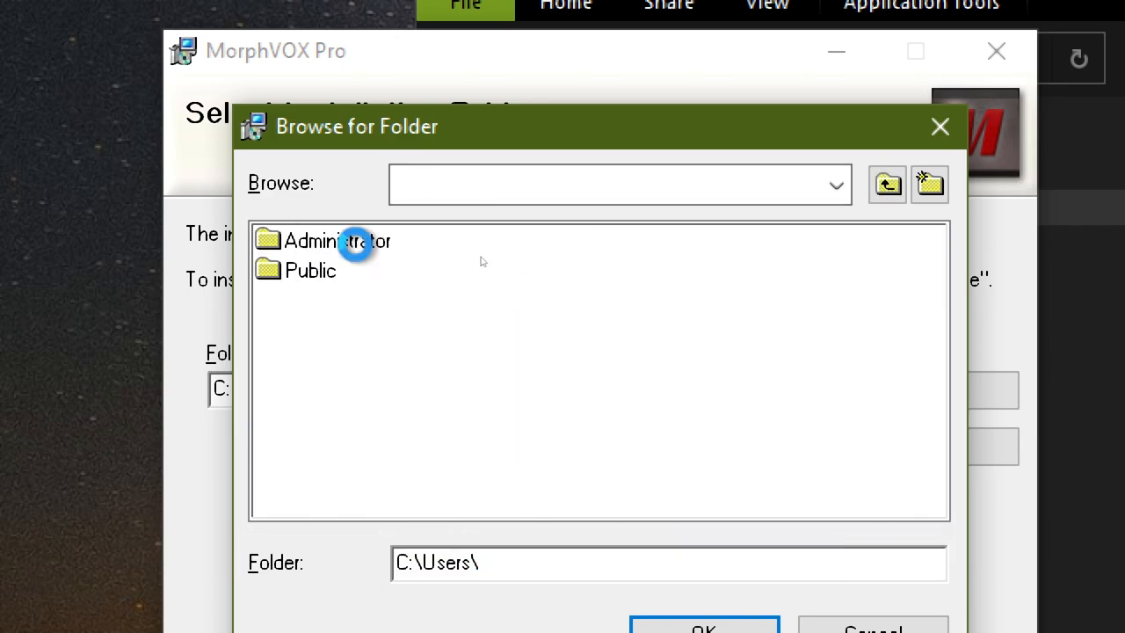
pyautogui.doubleClick(336, 241)
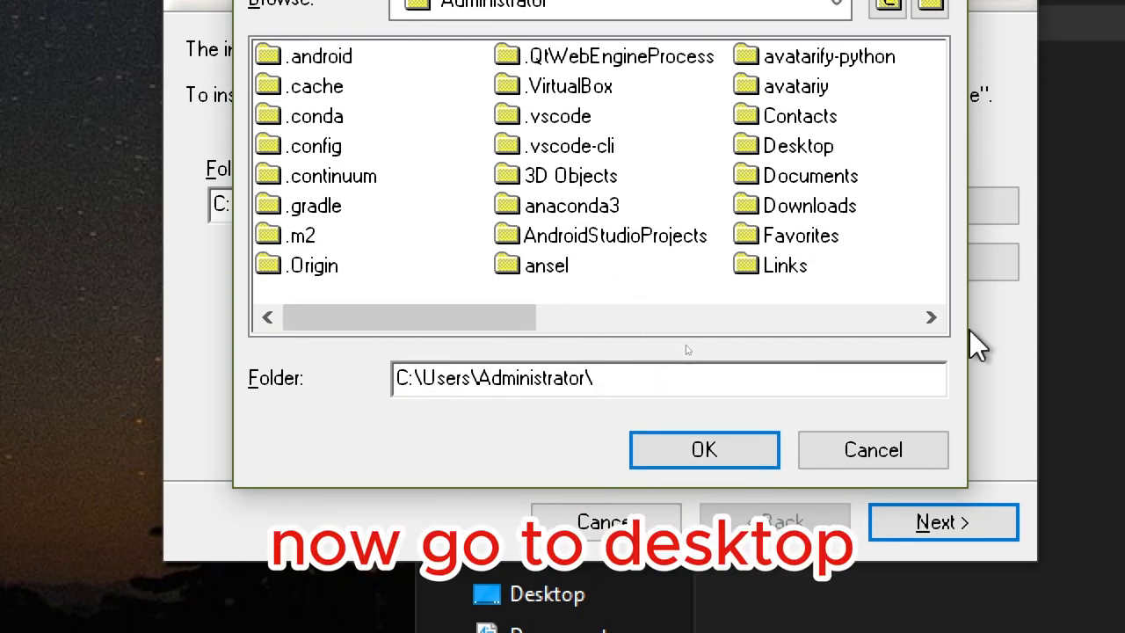
pyautogui.doubleClick(798, 145)
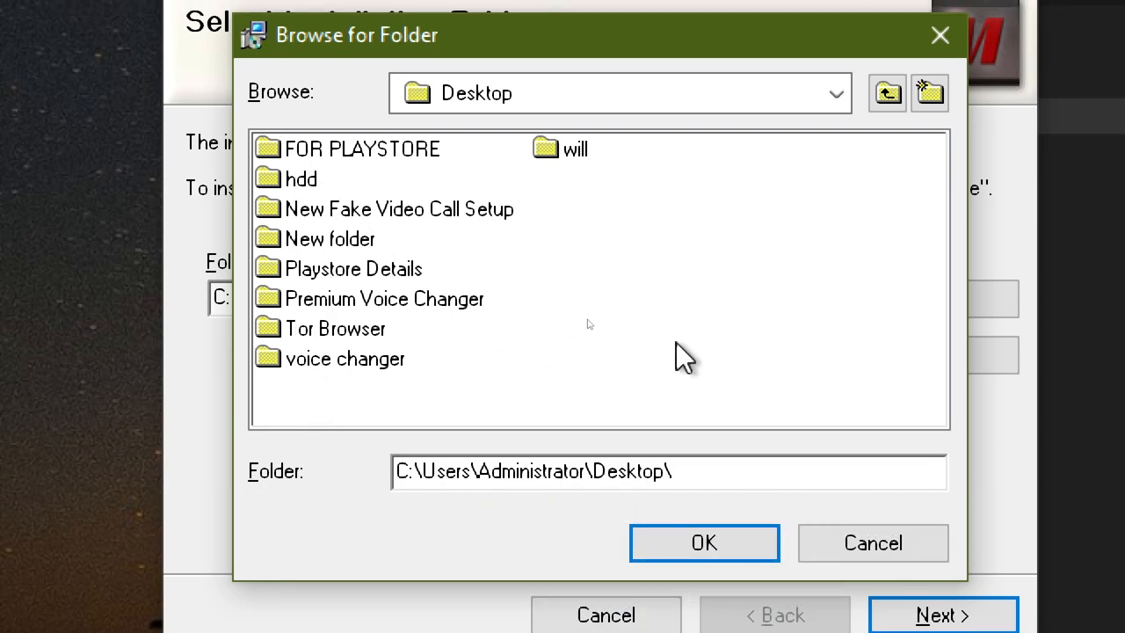
pyautogui.moveTo(329, 365)
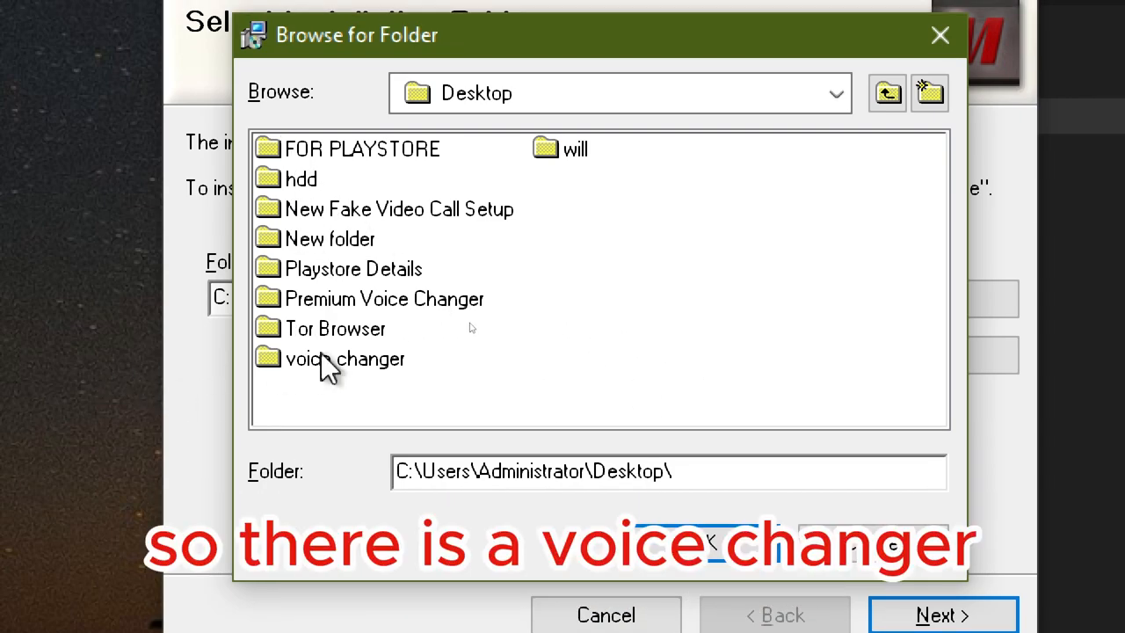
pyautogui.doubleClick(344, 359)
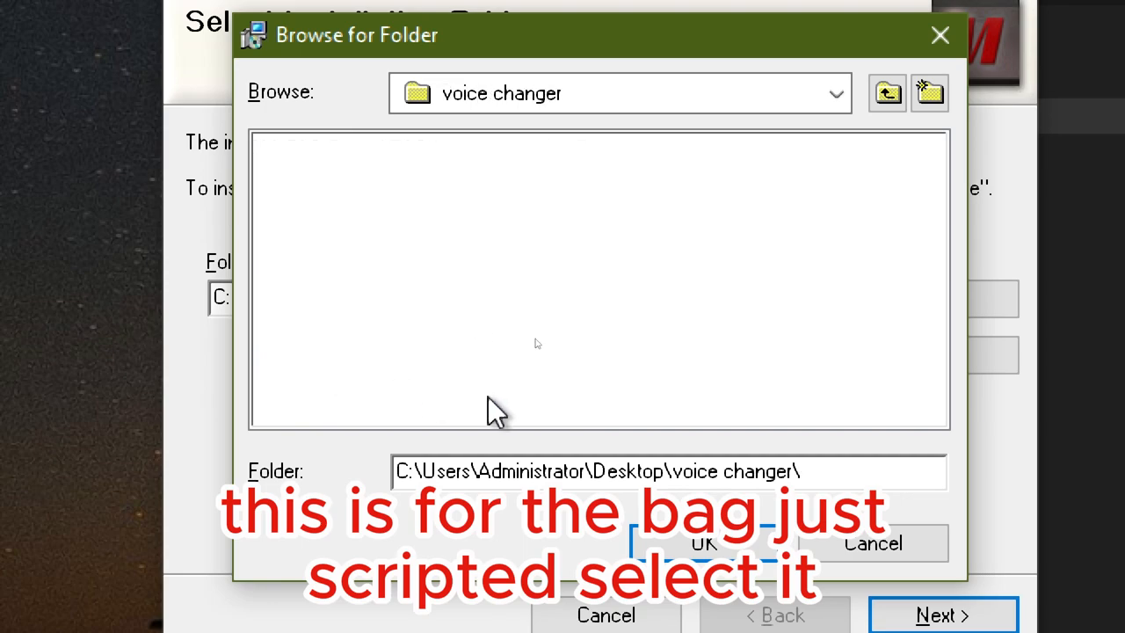
pyautogui.click(703, 543)
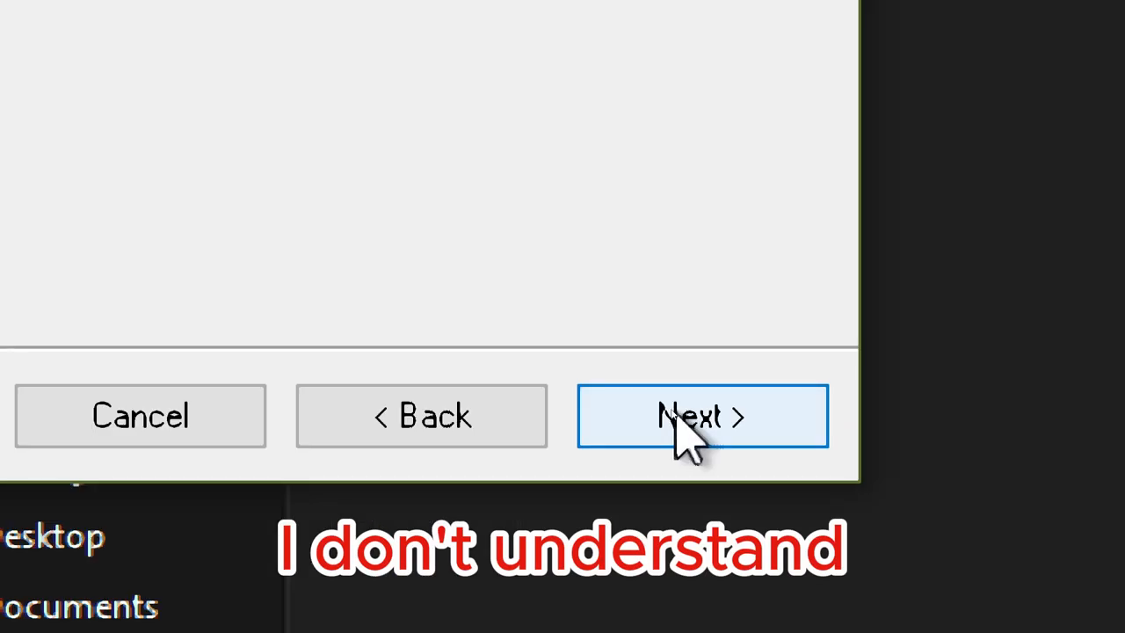
# Install MorphVOX Pro into voice changer and close the completed installer
pyautogui.click(702, 416)
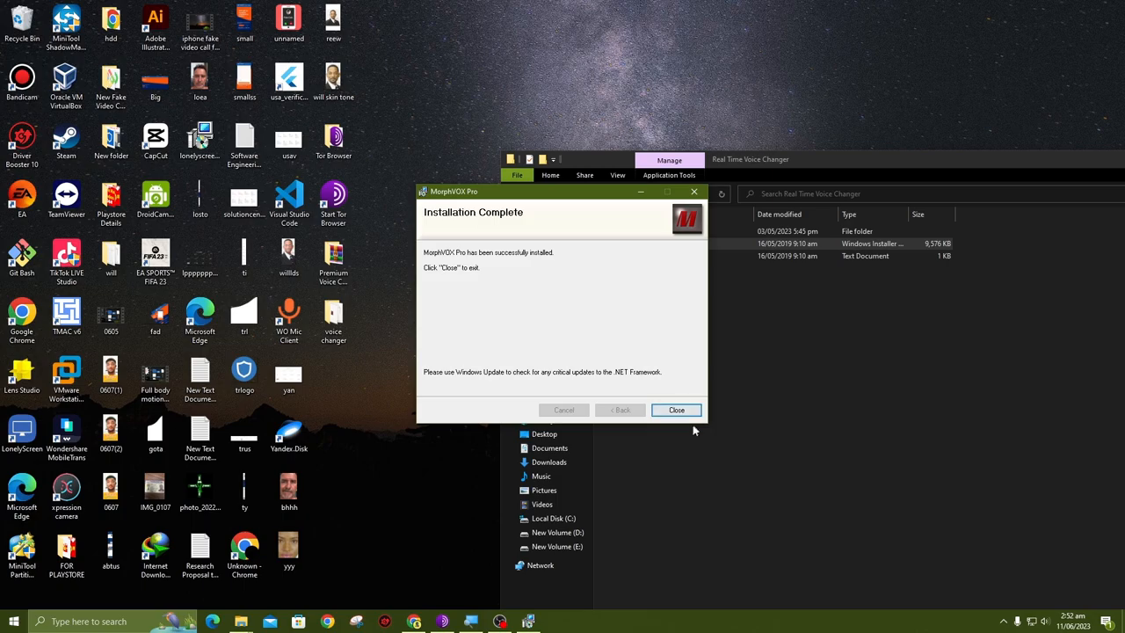
pyautogui.click(676, 409)
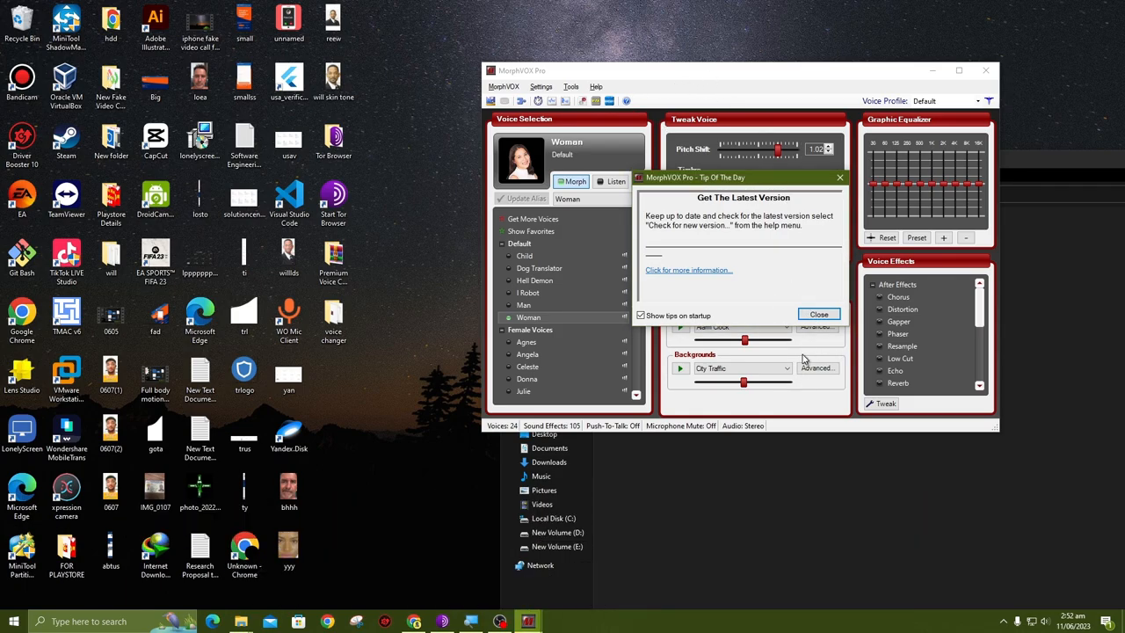
# Close the Tip Of The Day dialog to reveal MorphVOX Pro's main window
pyautogui.click(818, 315)
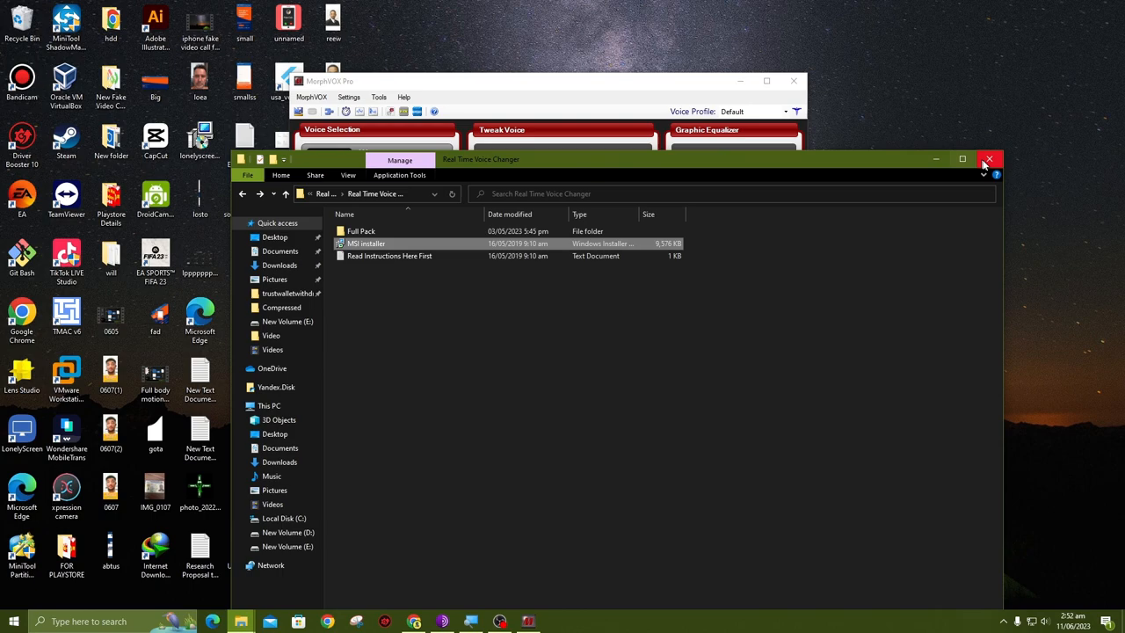
# Close the installer folder and toggle Listen on and off to hear the Woman voice
pyautogui.click(988, 159)
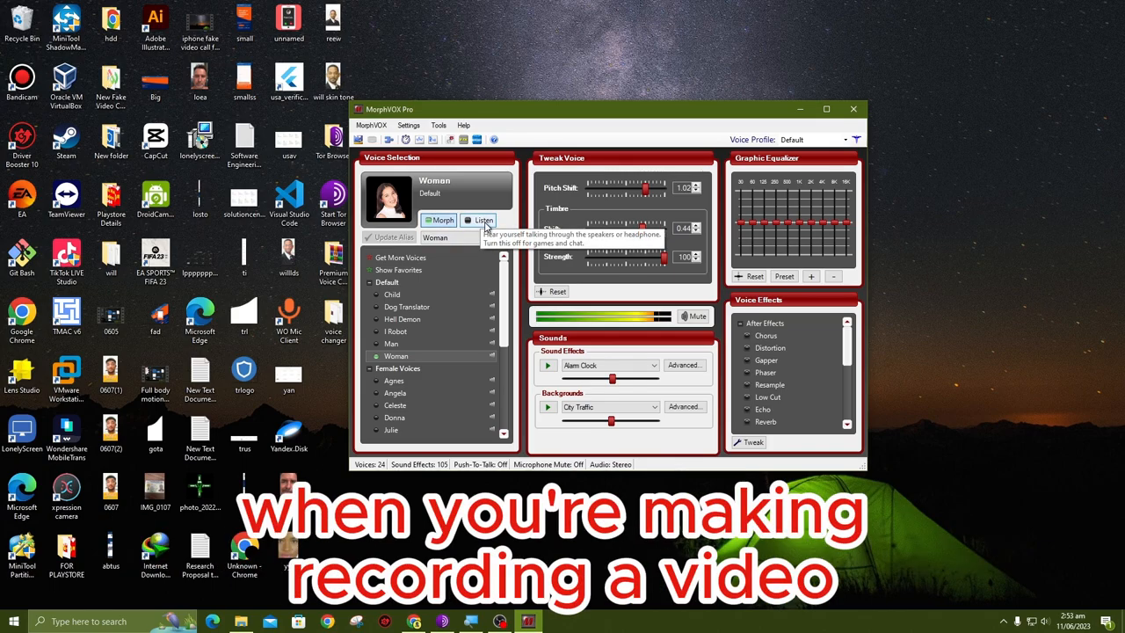
pyautogui.click(481, 219)
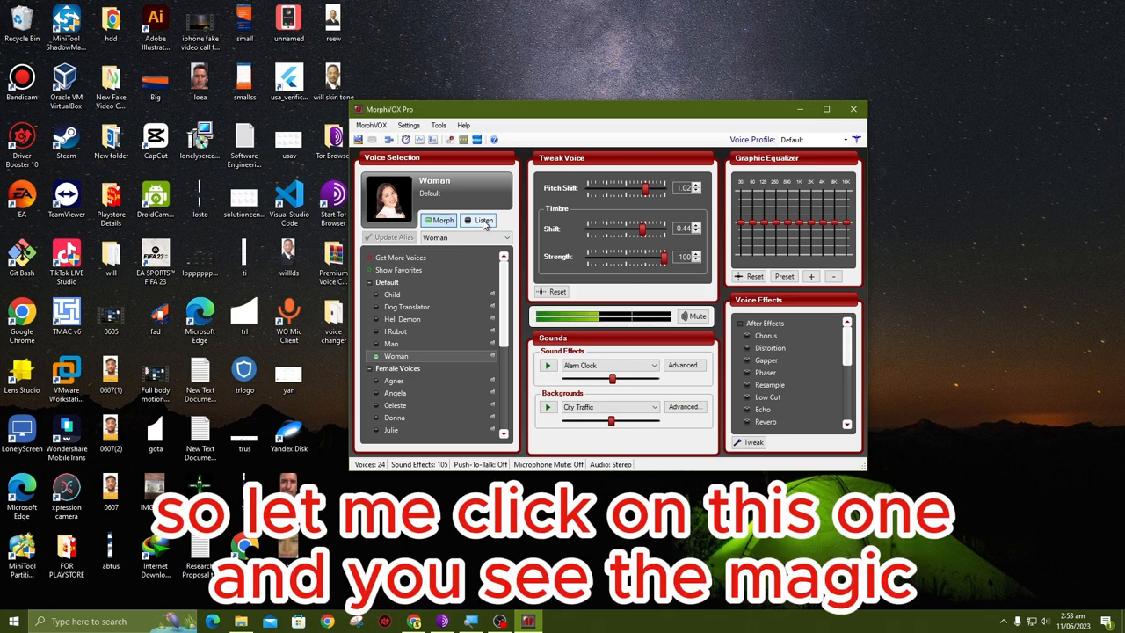
pyautogui.click(479, 219)
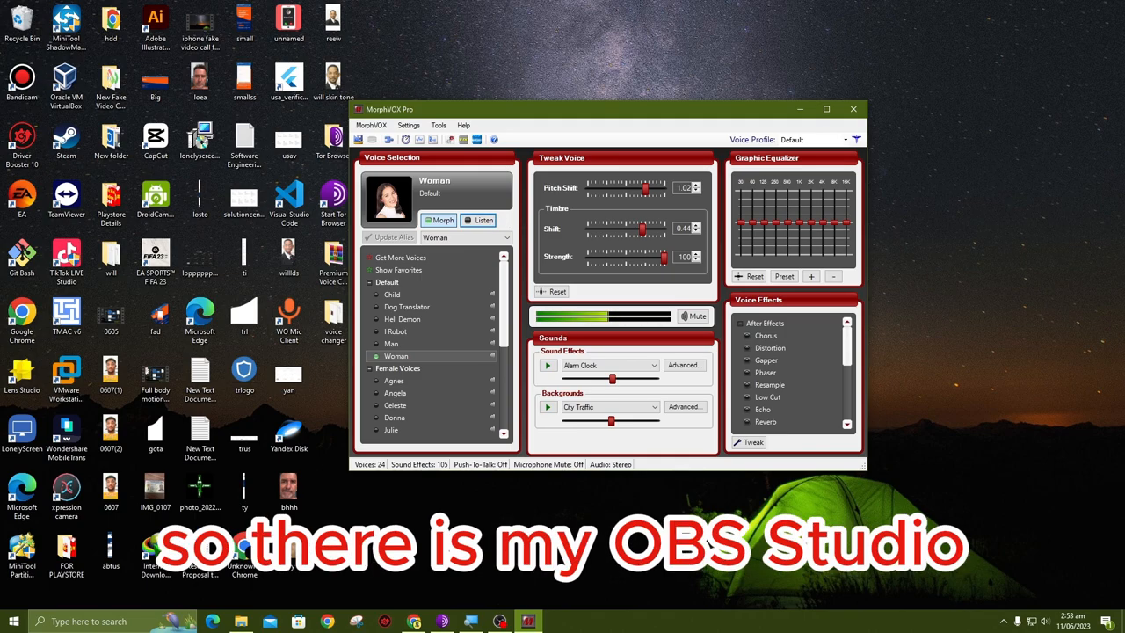
# With OBS maximized and MorphVOX minimized, set Mic/Aux device to Microphone (Screaming Bee Audio)
pyautogui.click(499, 621)
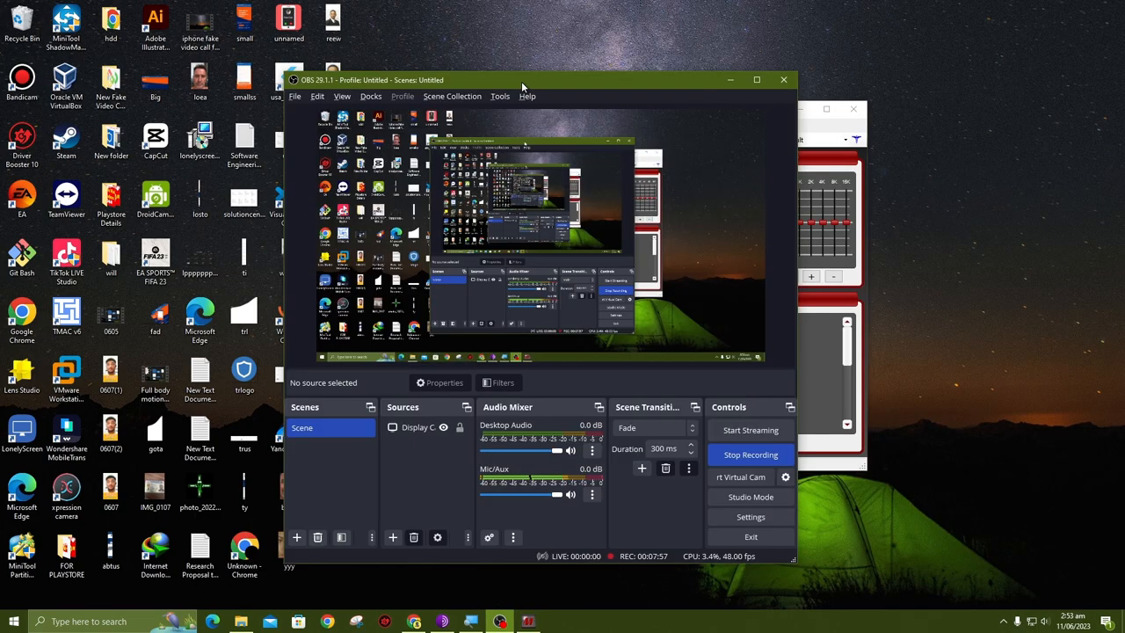
pyautogui.click(755, 79)
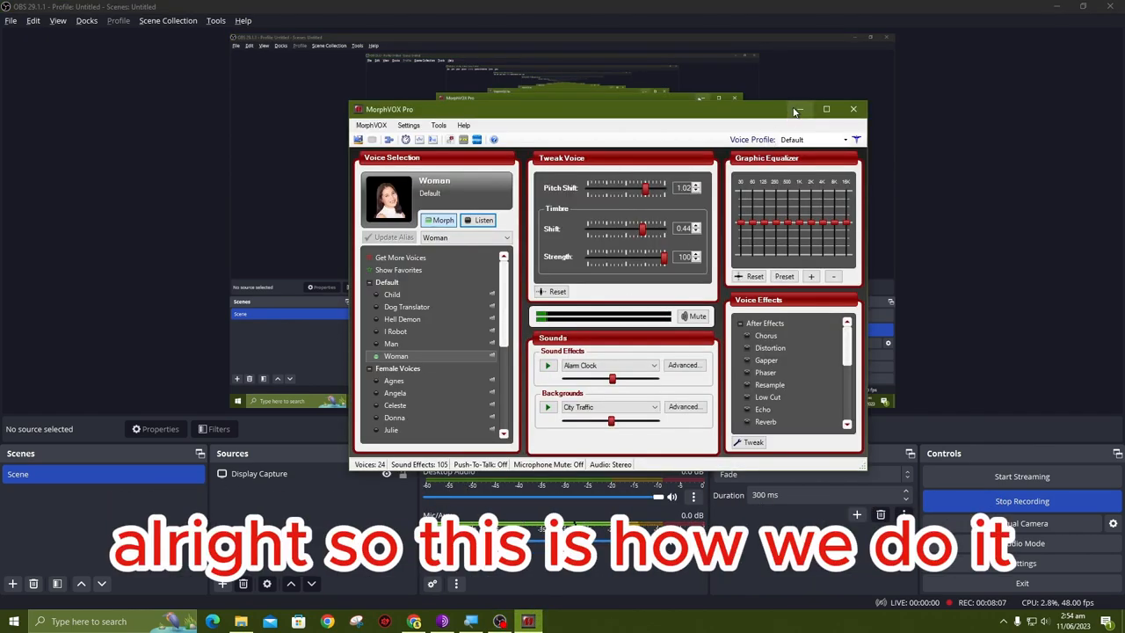
pyautogui.click(852, 108)
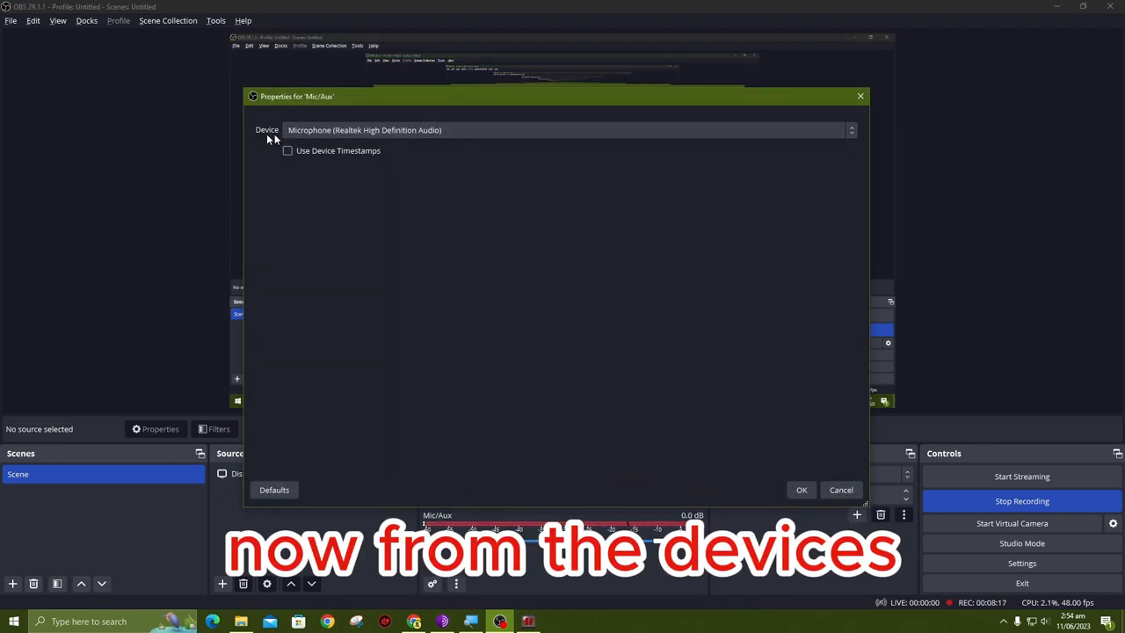
pyautogui.click(849, 130)
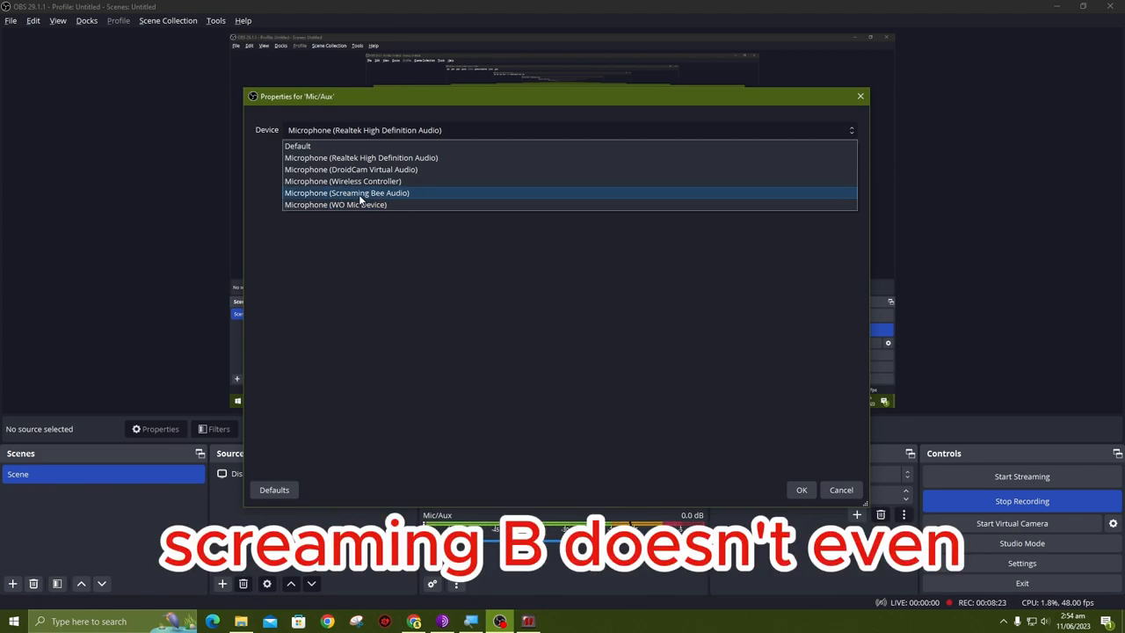
pyautogui.click(346, 192)
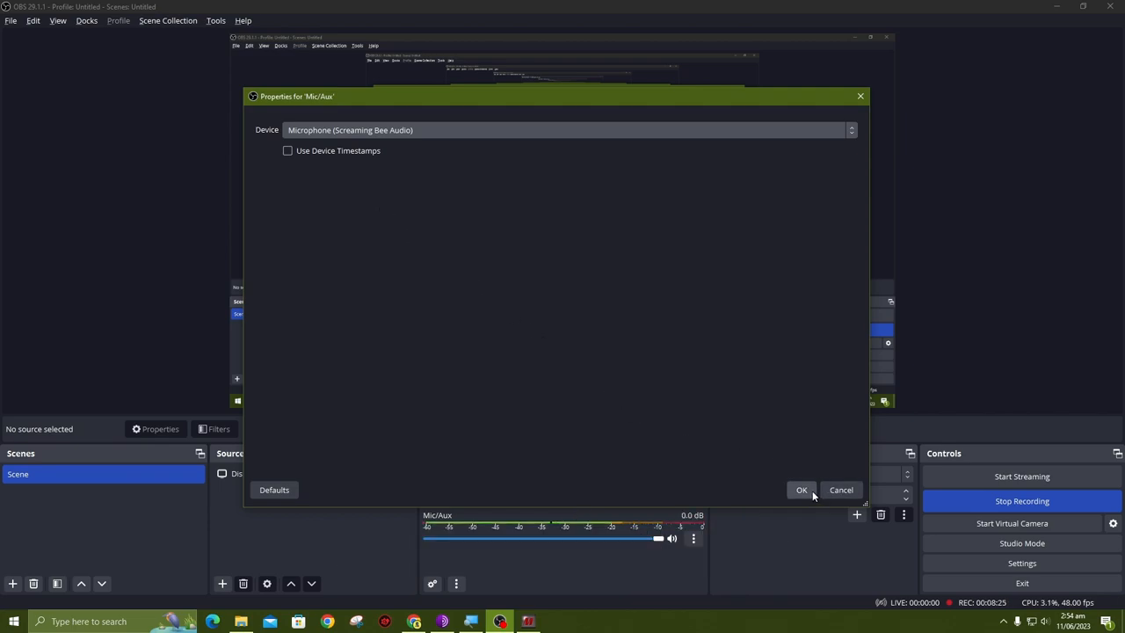
pyautogui.click(801, 489)
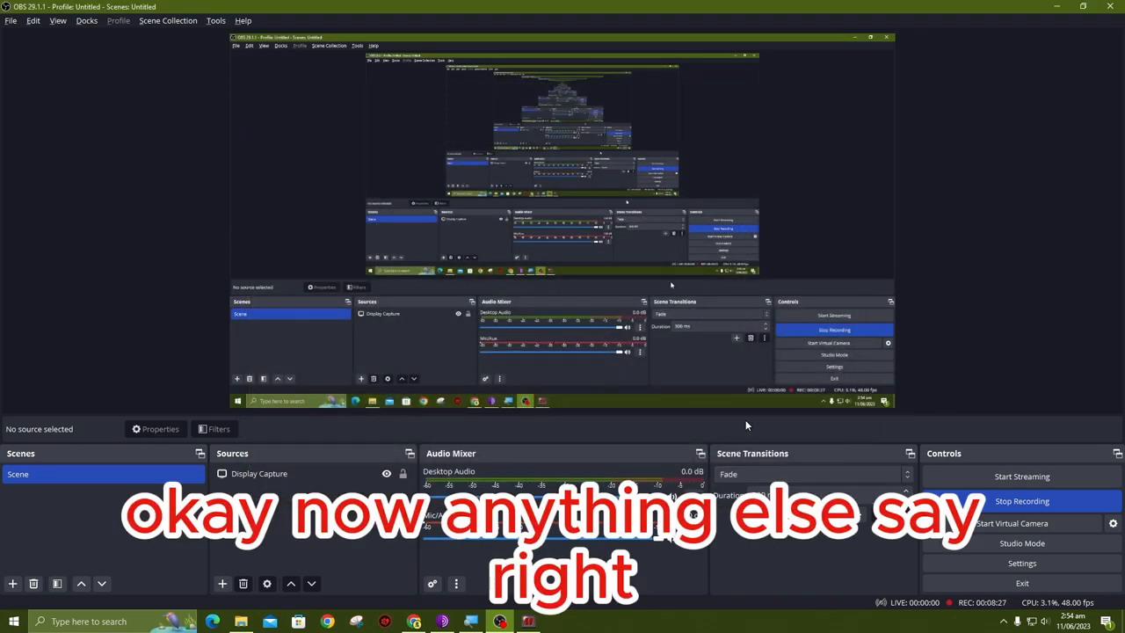
pyautogui.moveTo(654, 543)
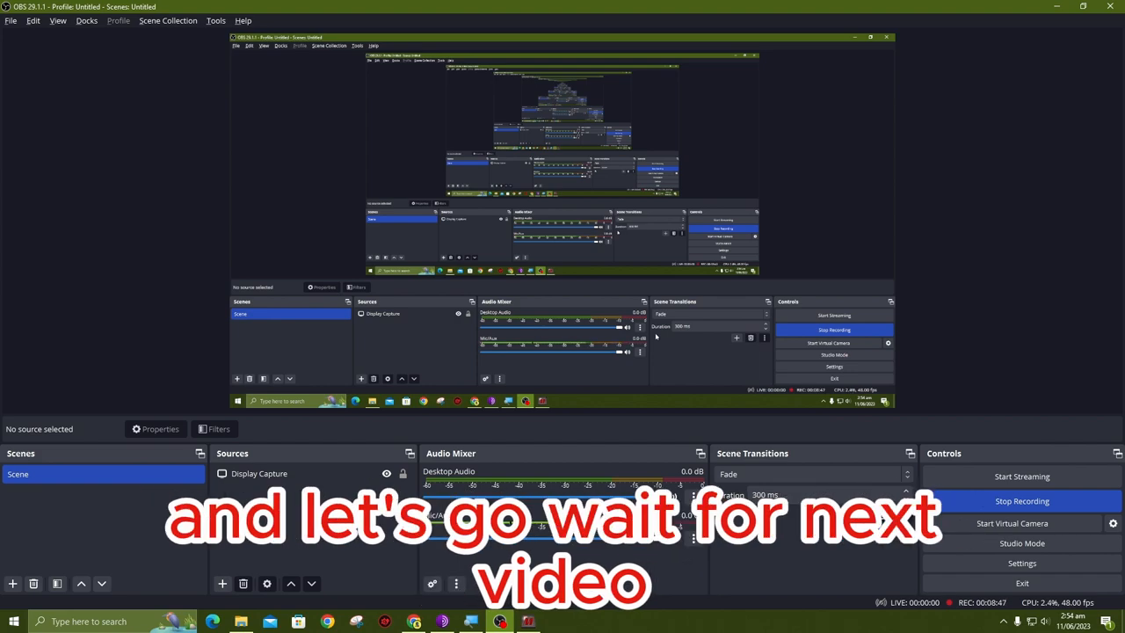
pyautogui.moveTo(857, 571)
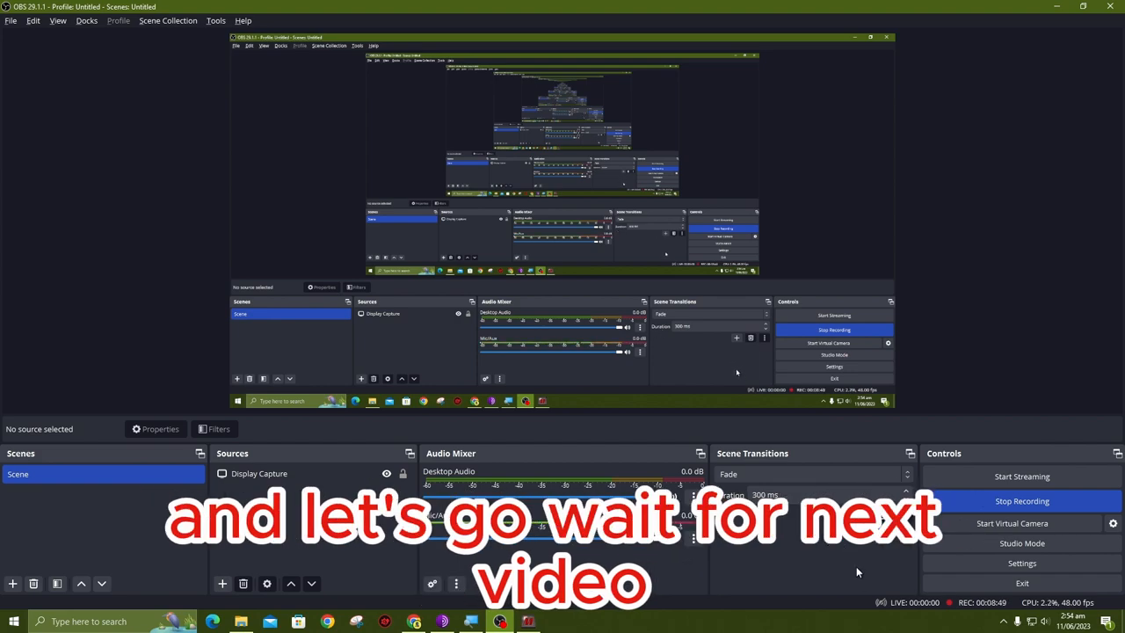